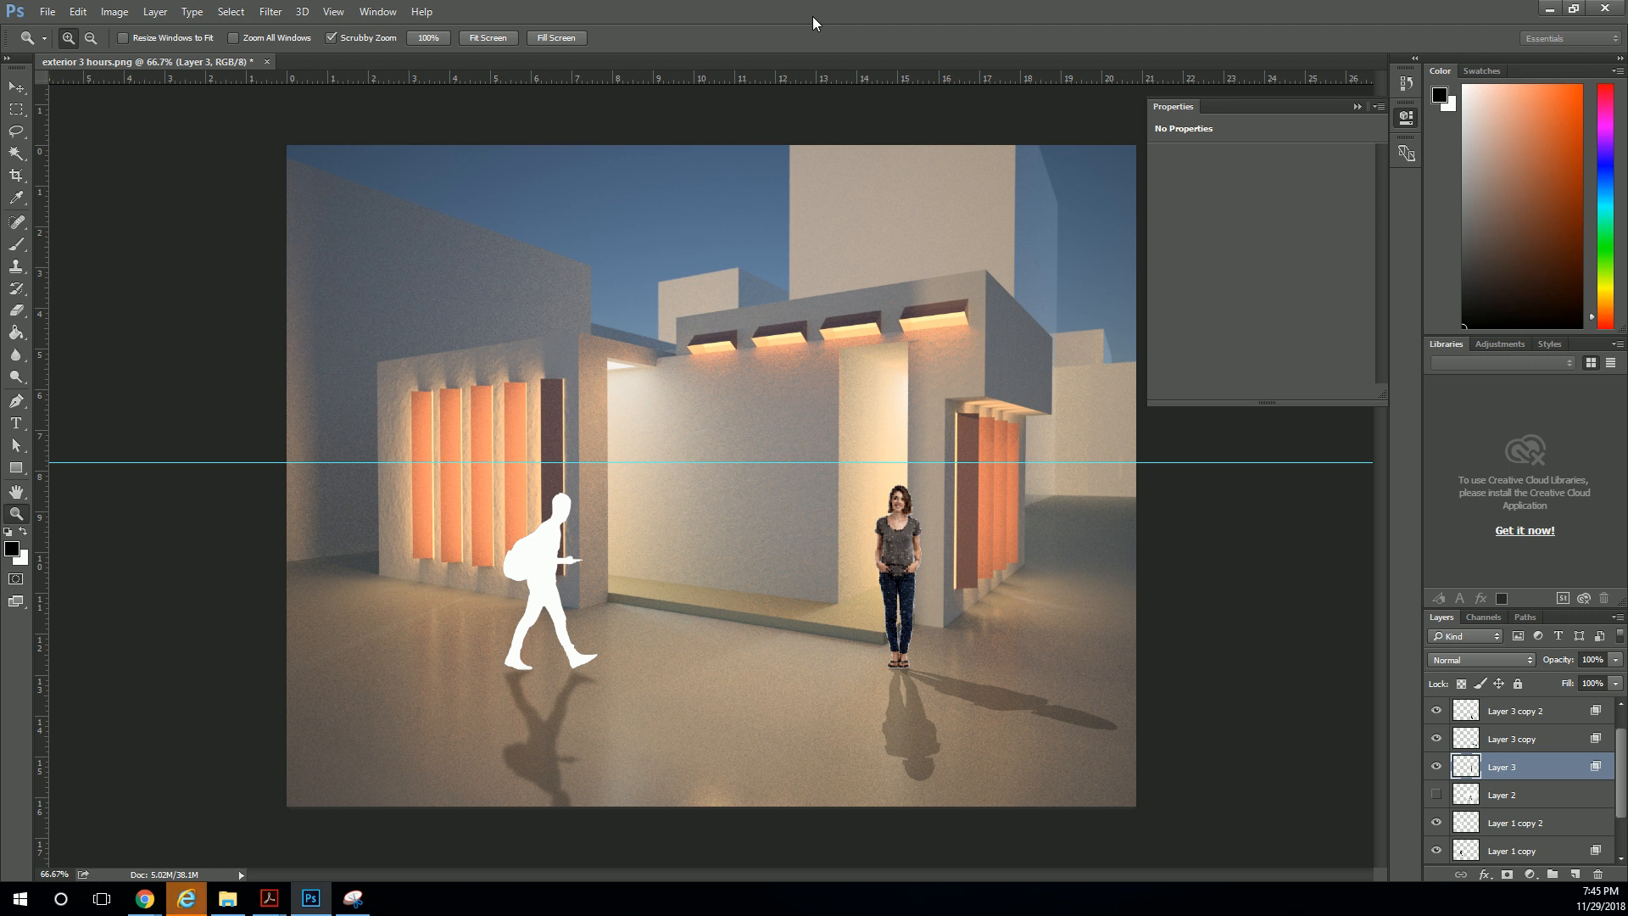
mouse_move(796, 198)
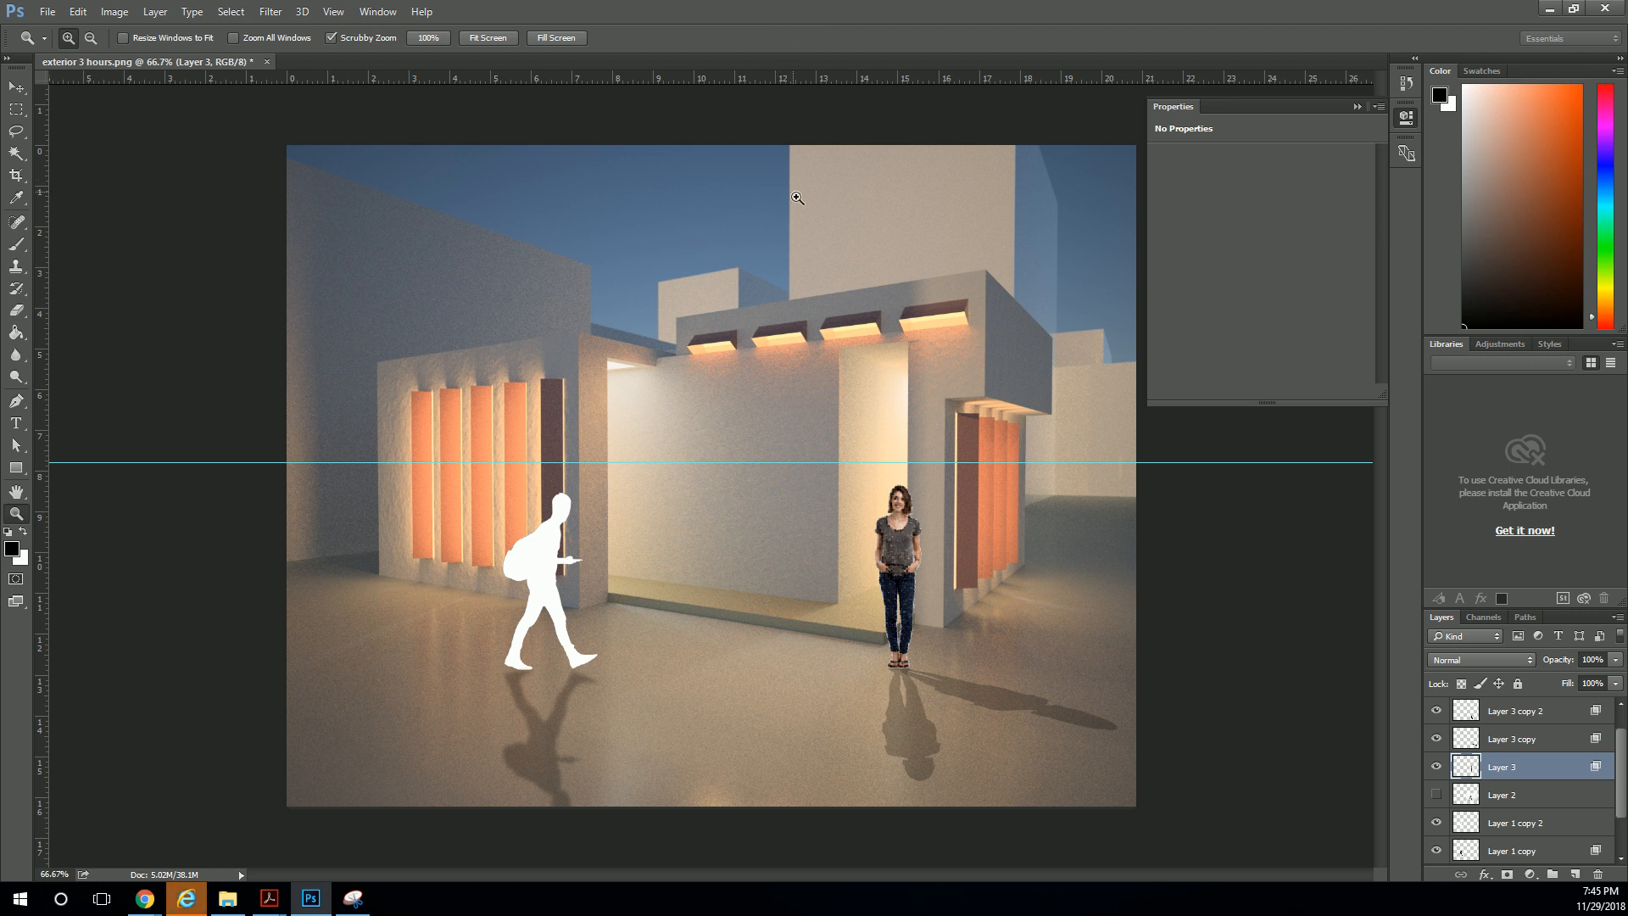
mouse_move(800, 381)
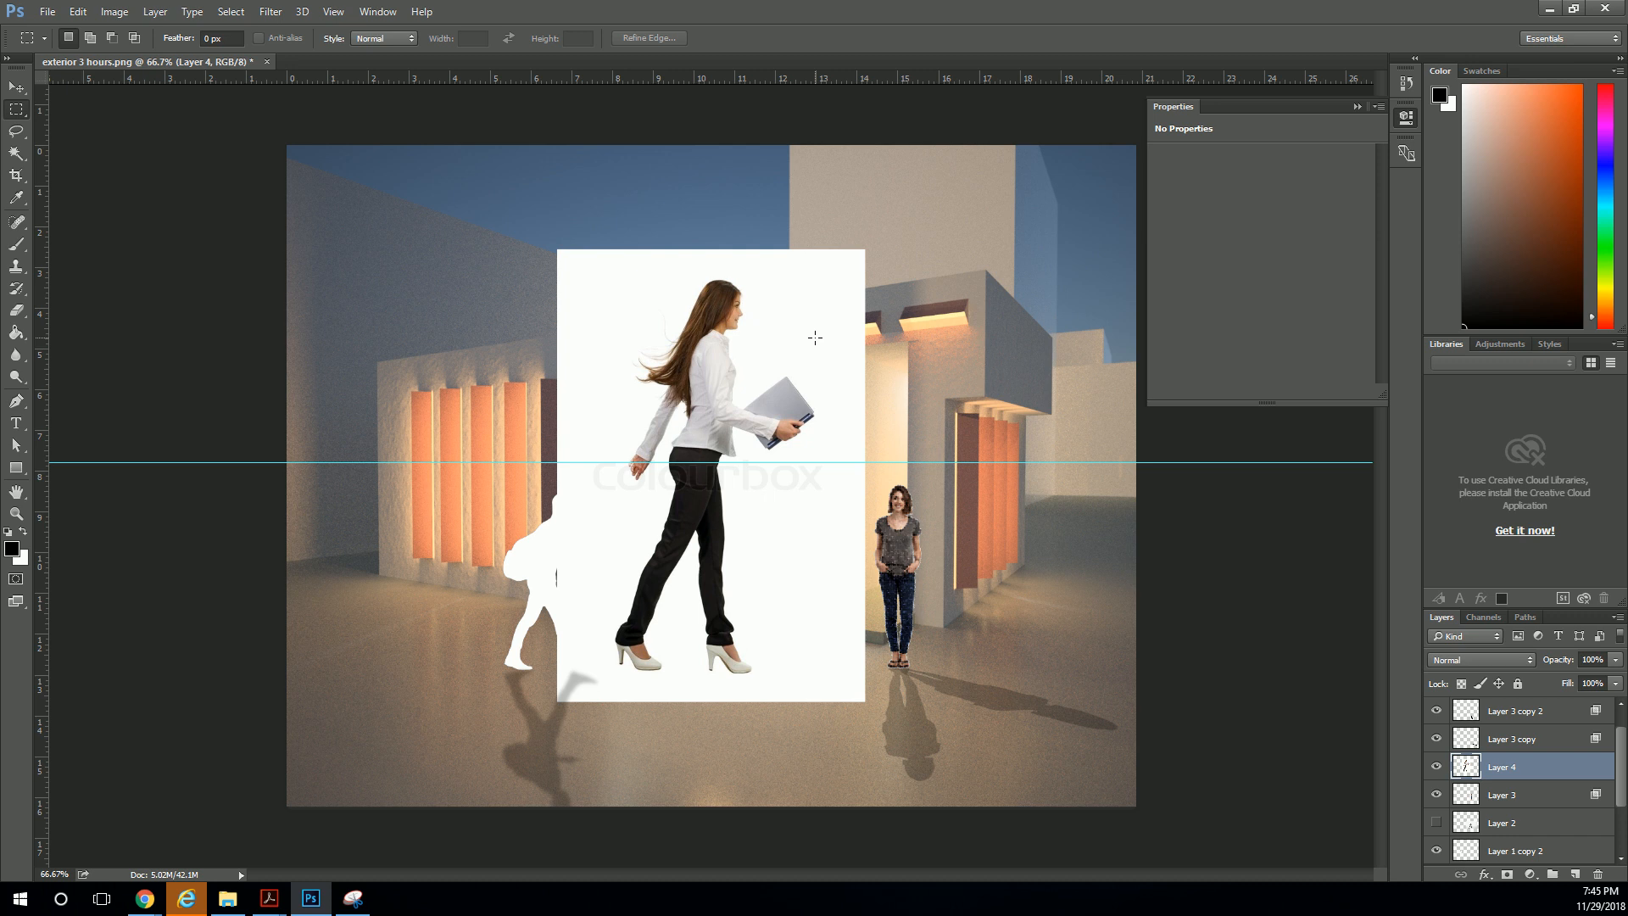
mouse_move(1528, 616)
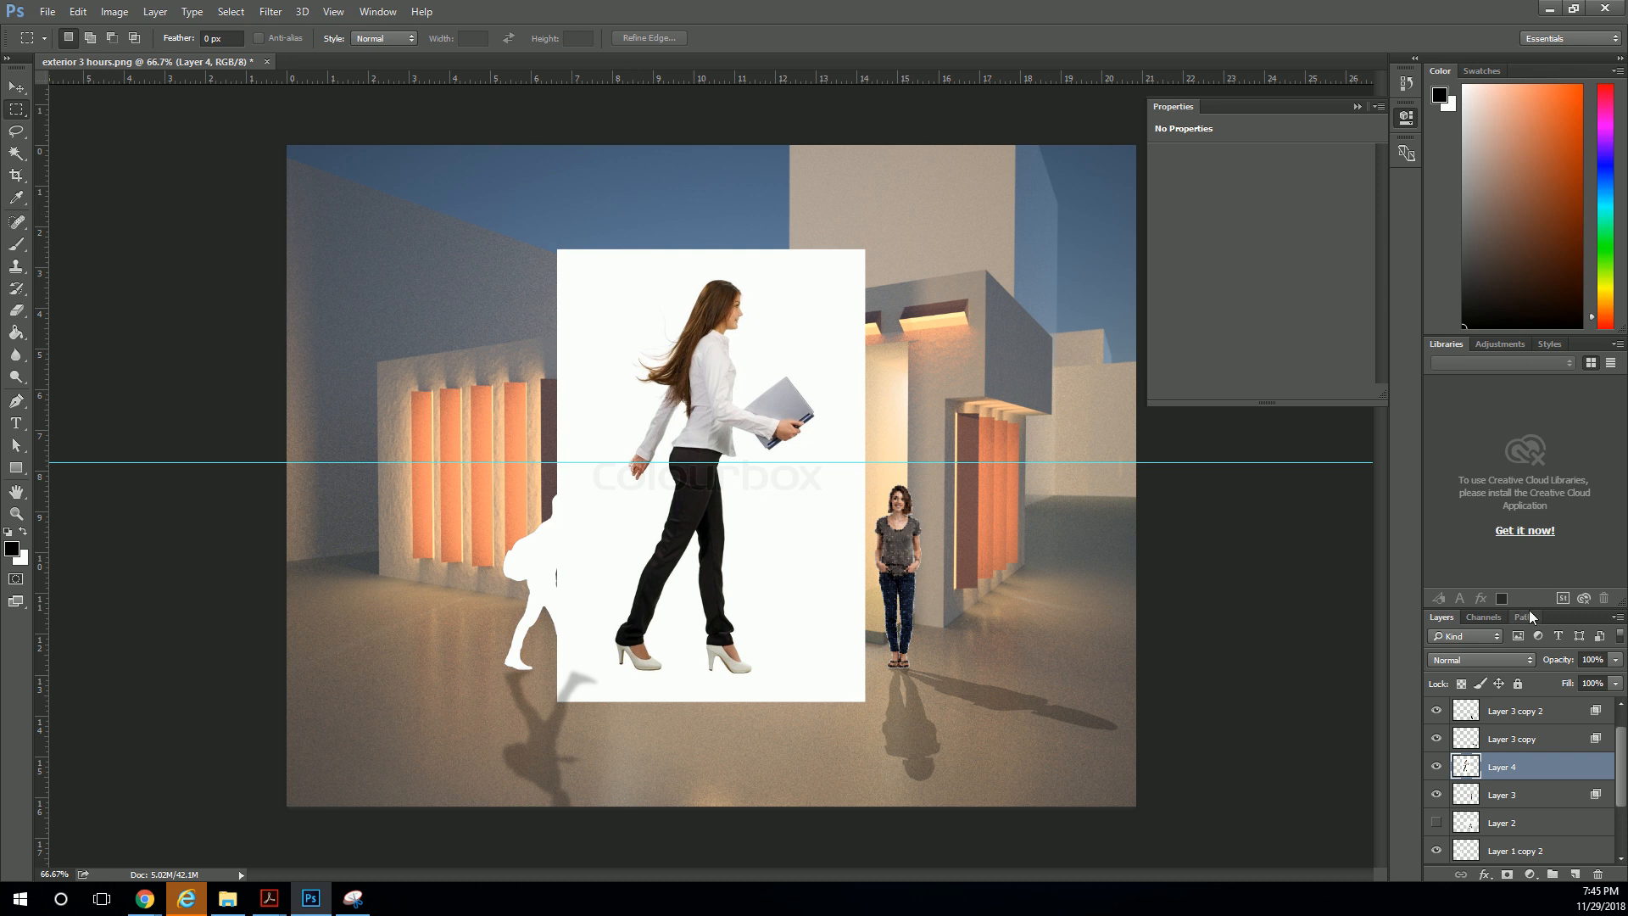
Drag Layer 4's This Layer white Blend If slider left to blend out the white background and watermark.
double_click(1465, 767)
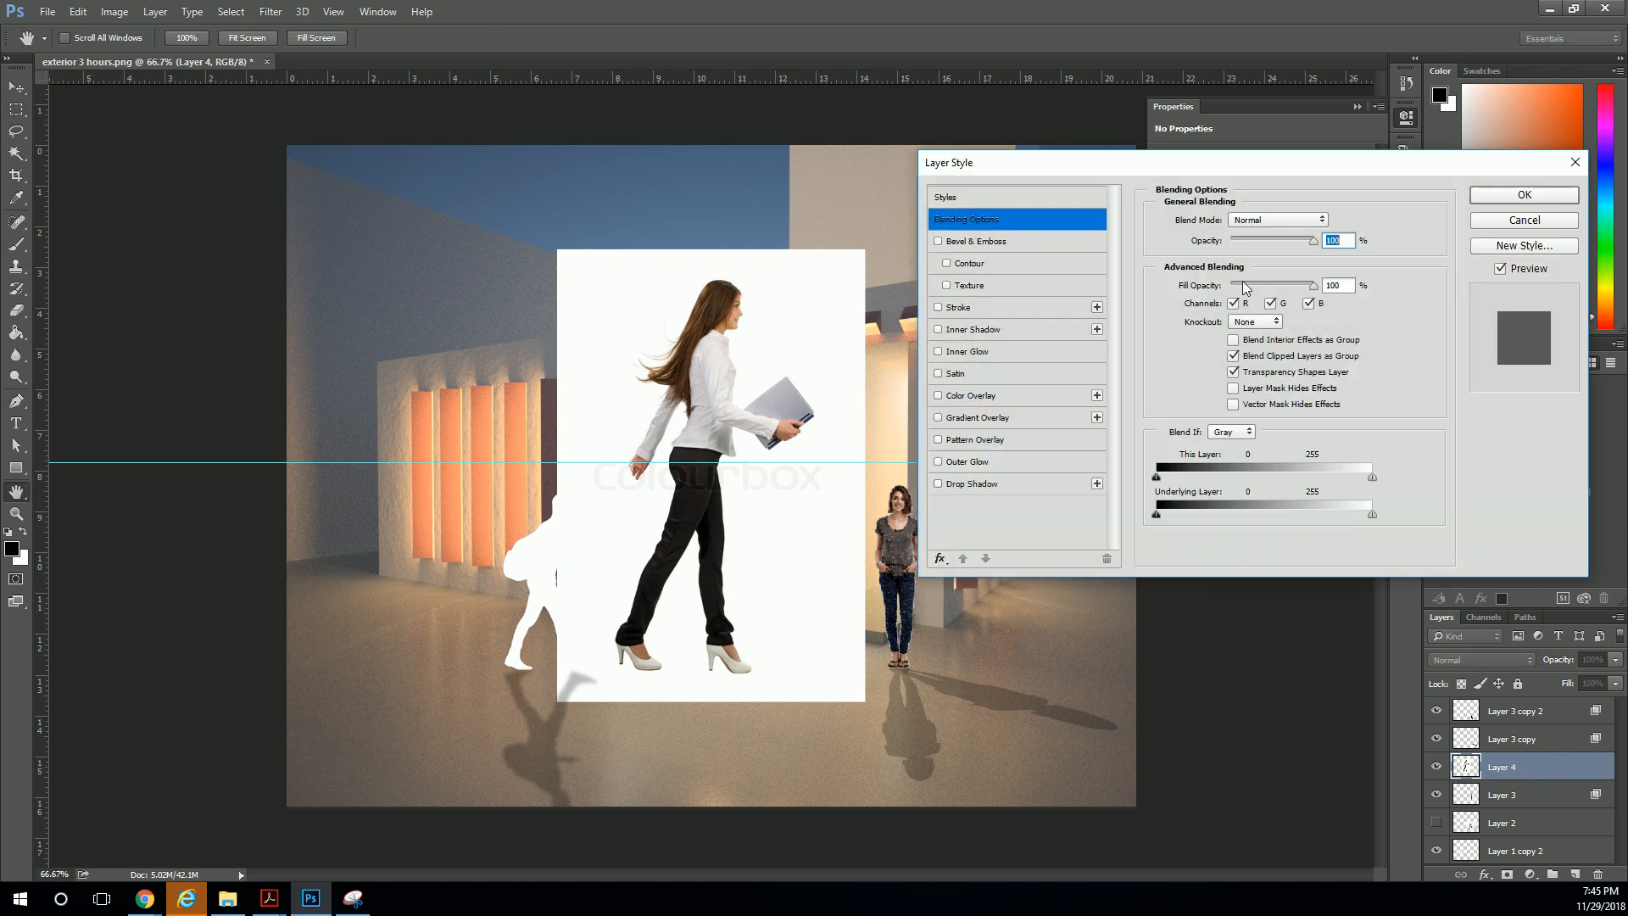
left_click_drag(1373, 474, 1366, 475)
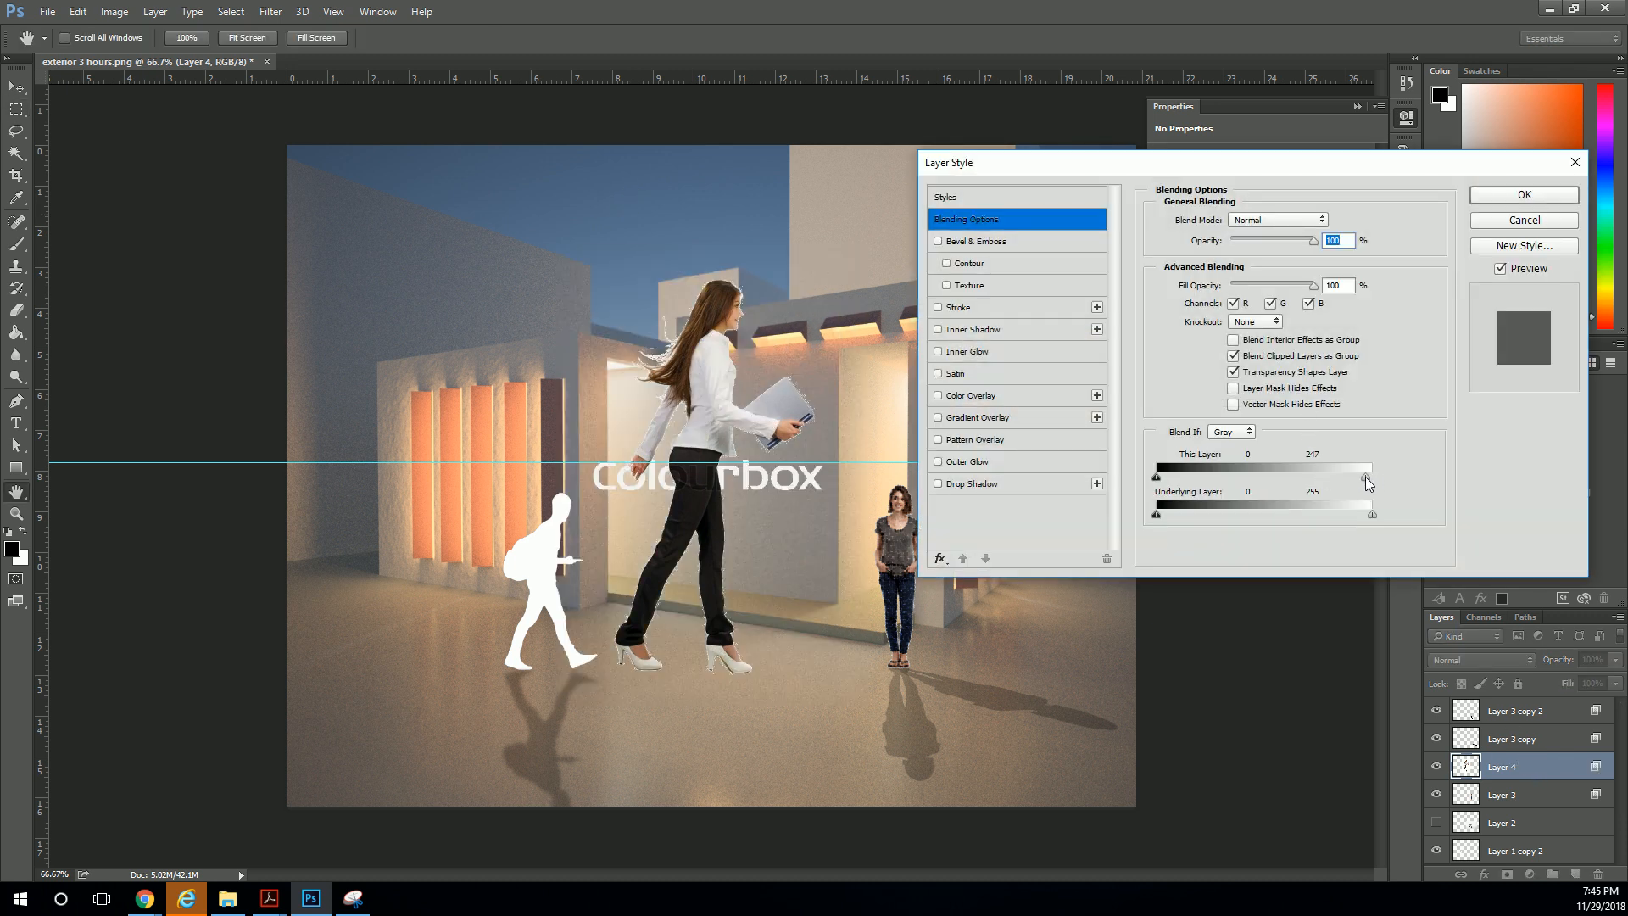
left_click_drag(1369, 480, 1360, 480)
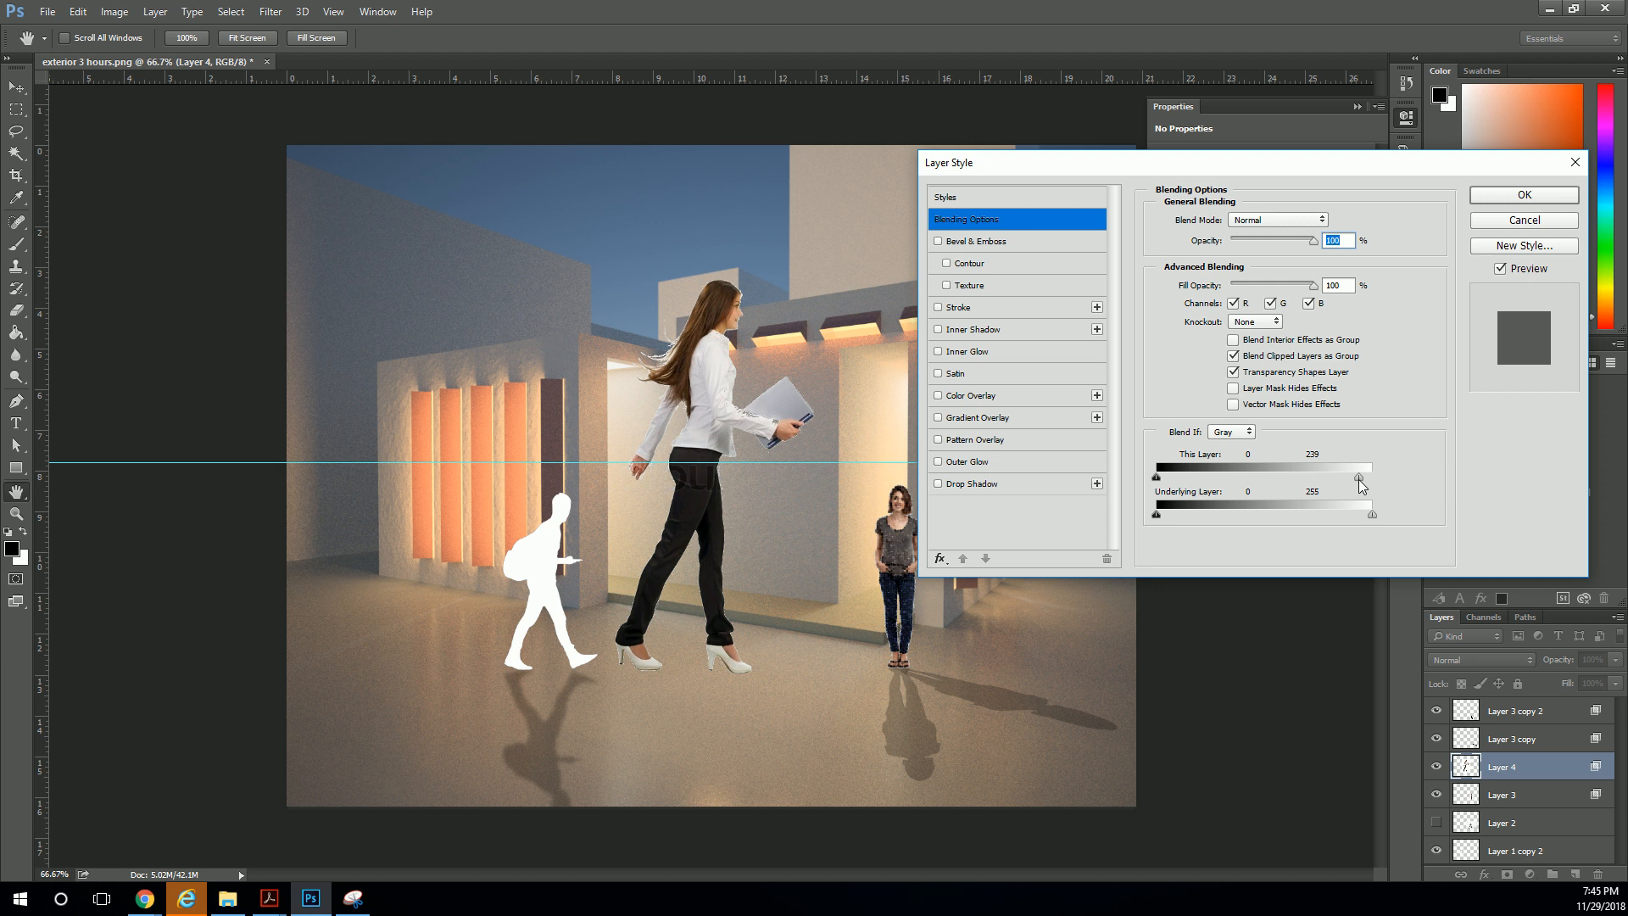
left_click(1522, 194)
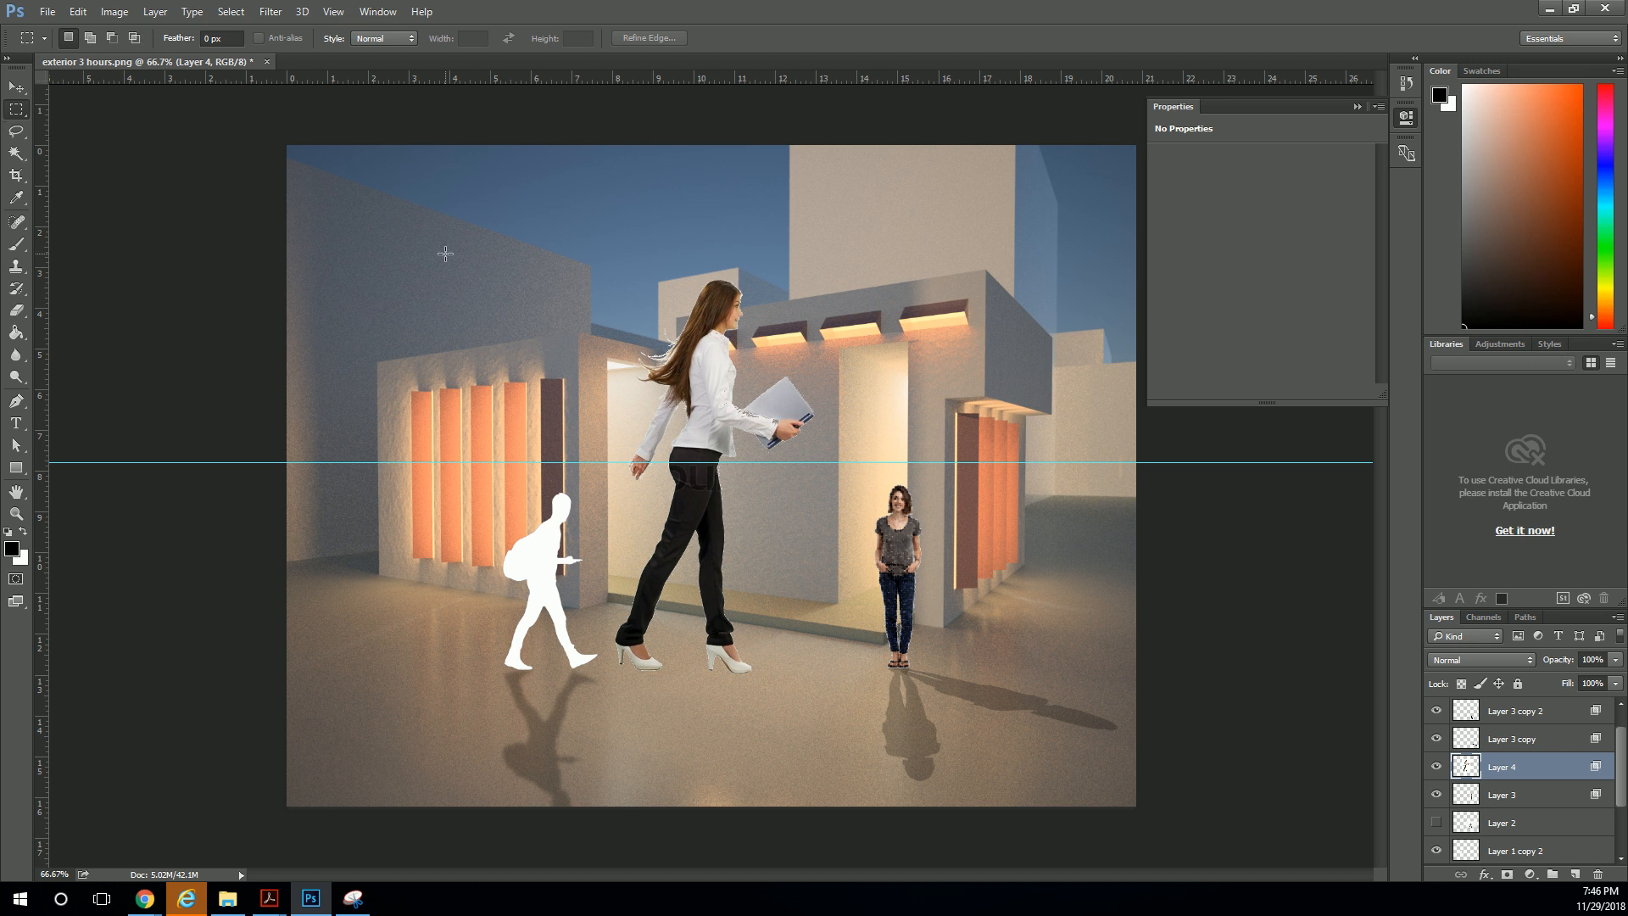
Free-transform the walking woman down to person size and lower her feet beside the standing woman.
key("ctrl+t")
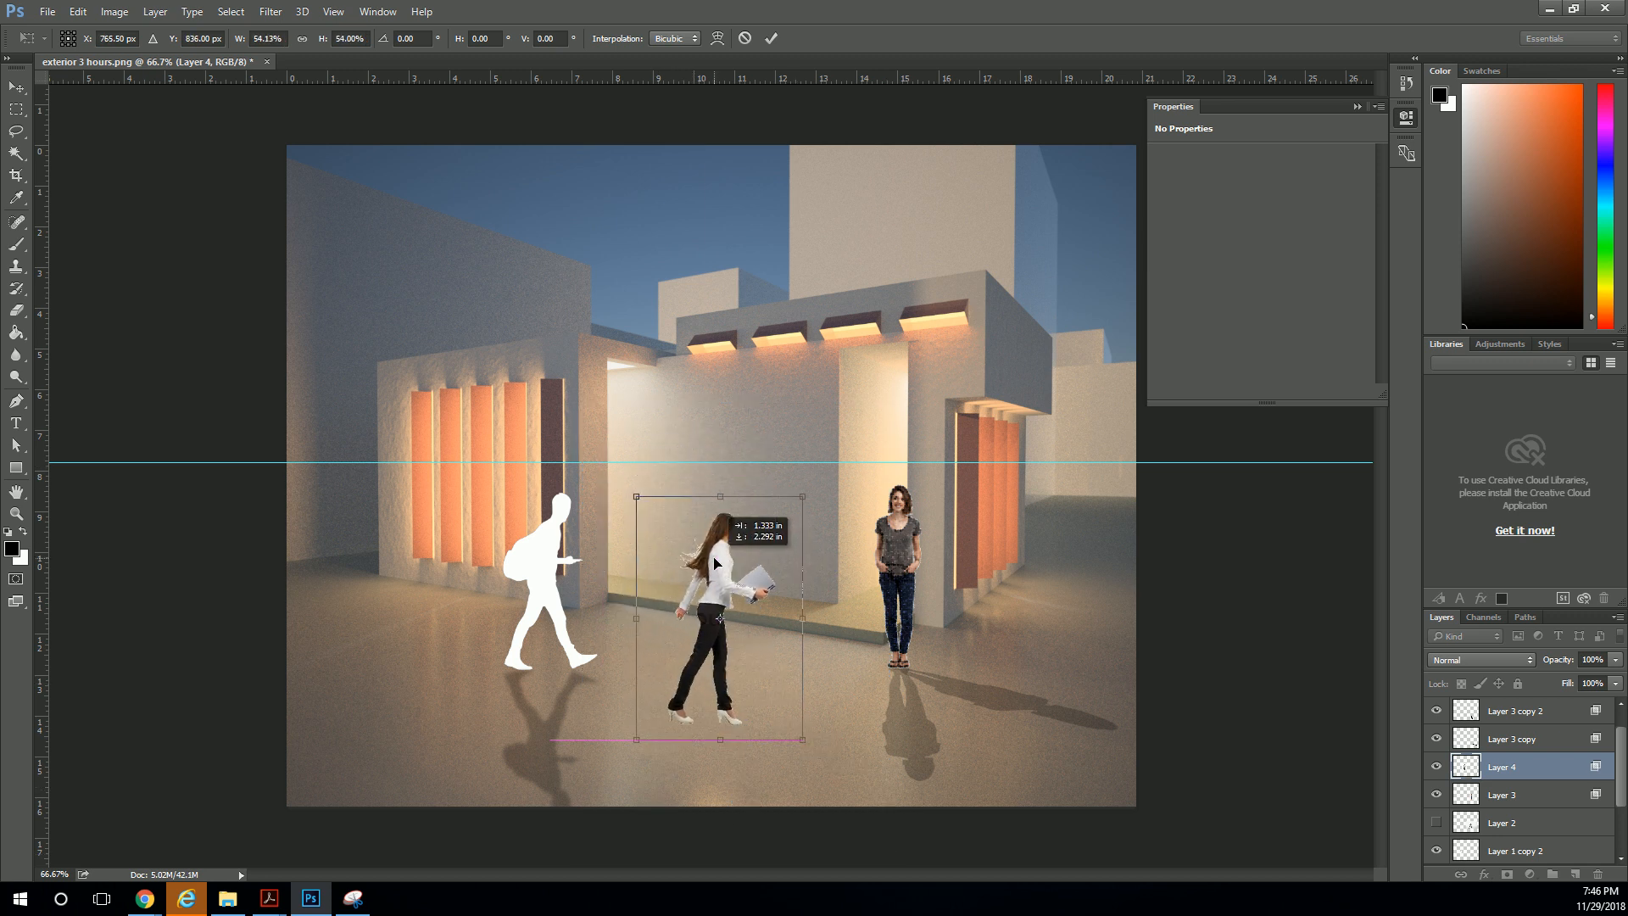
left_click_drag(637, 736, 615, 767)
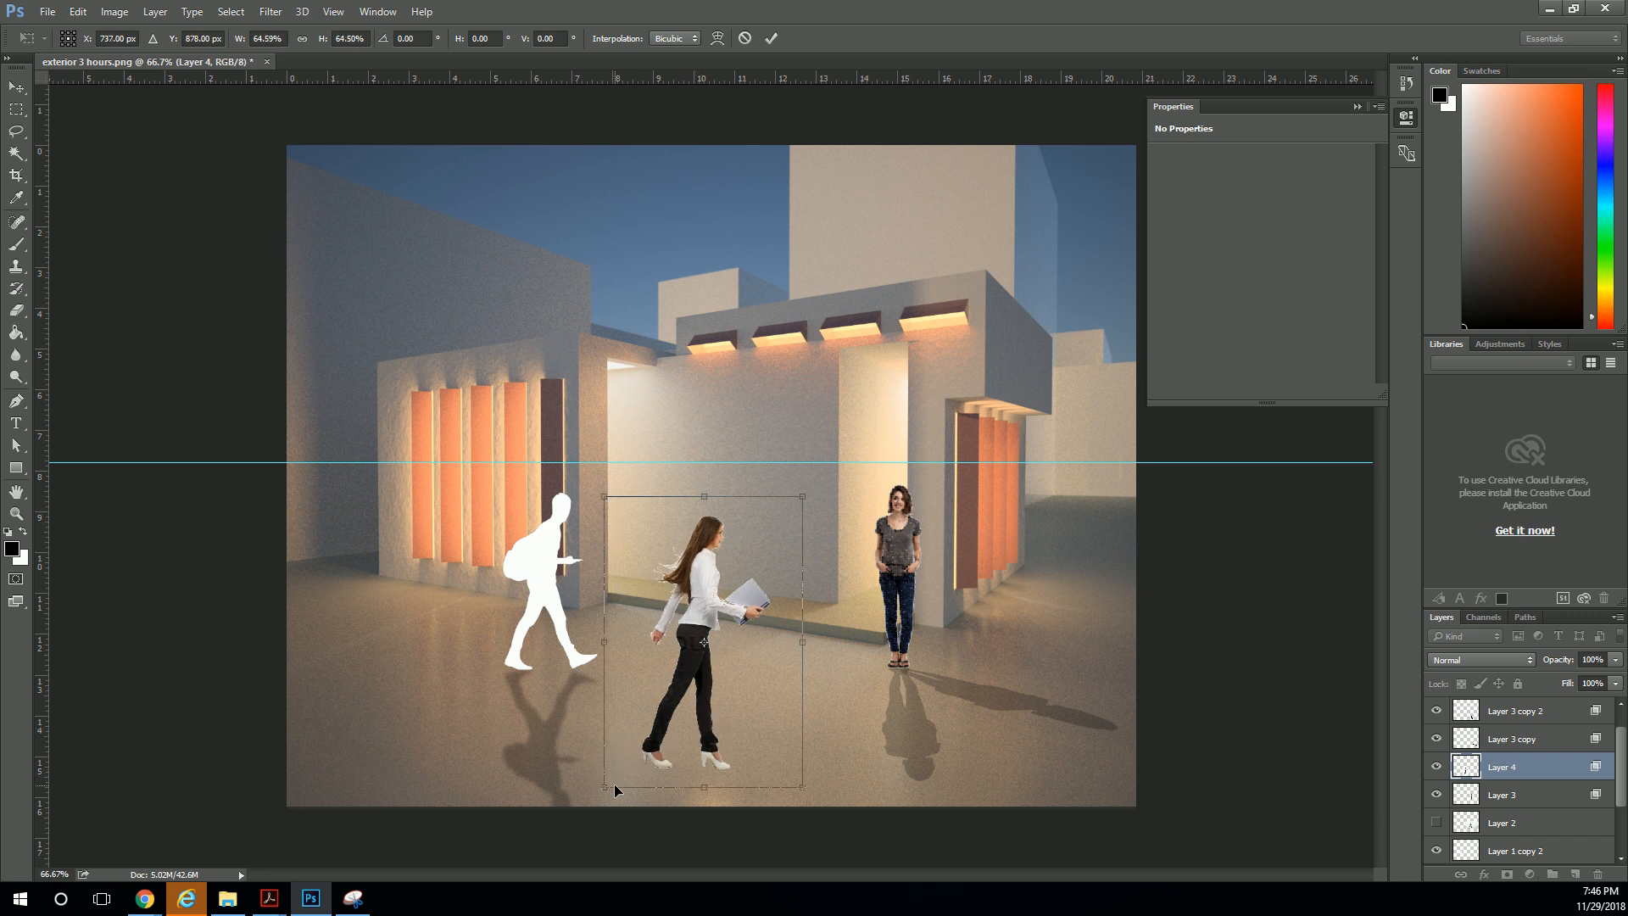
left_click_drag(701, 633, 702, 623)
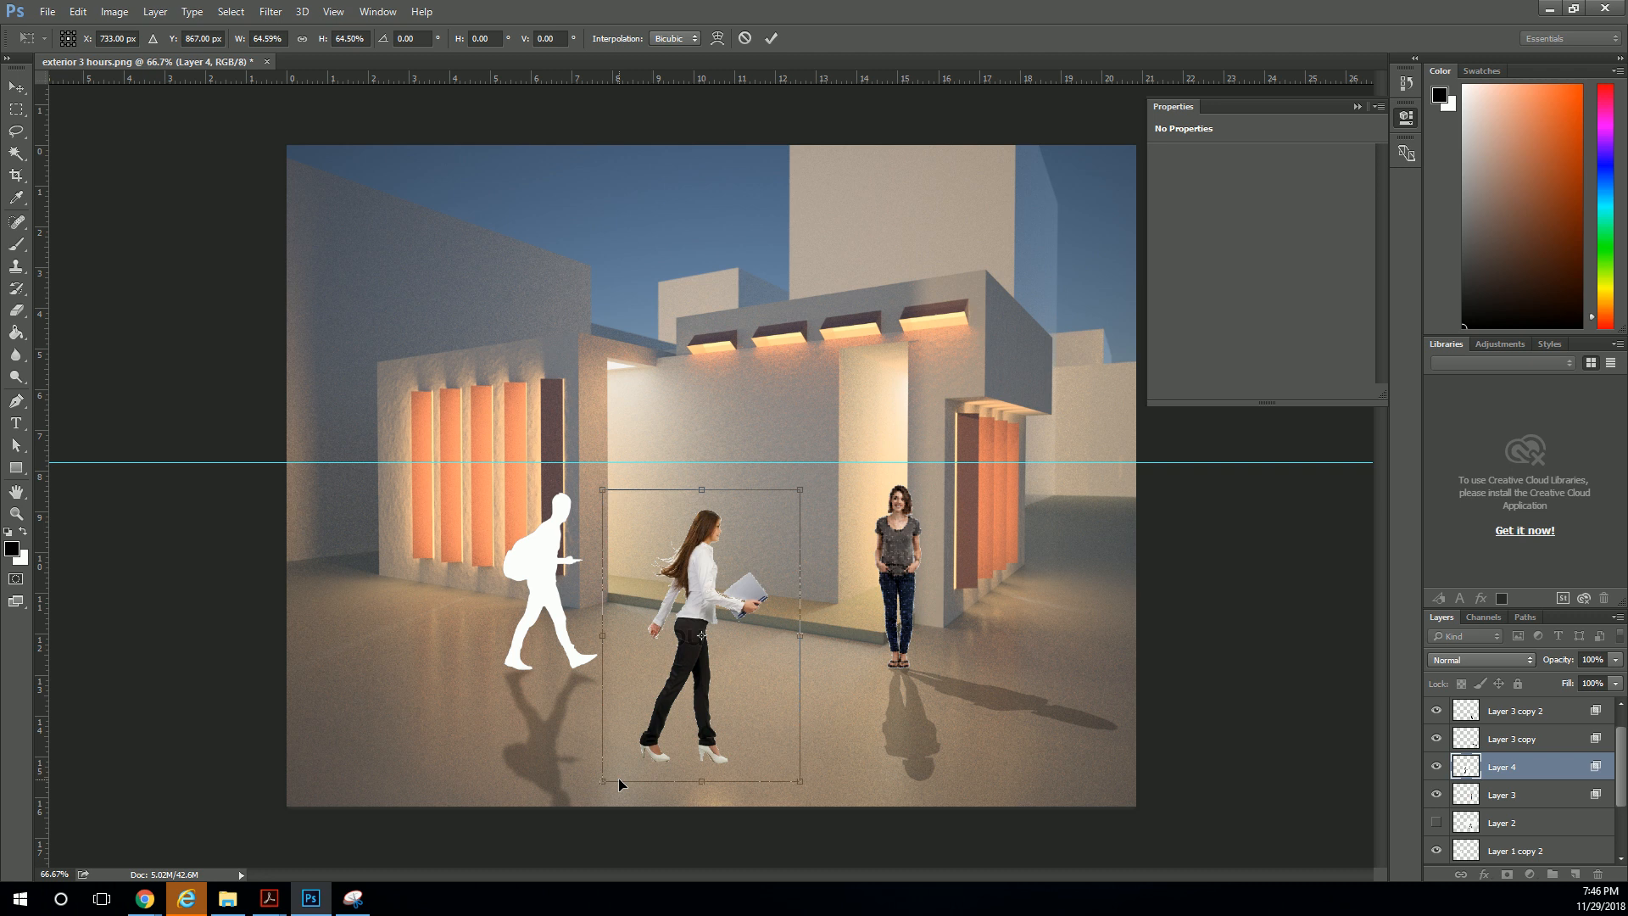
mouse_move(623, 781)
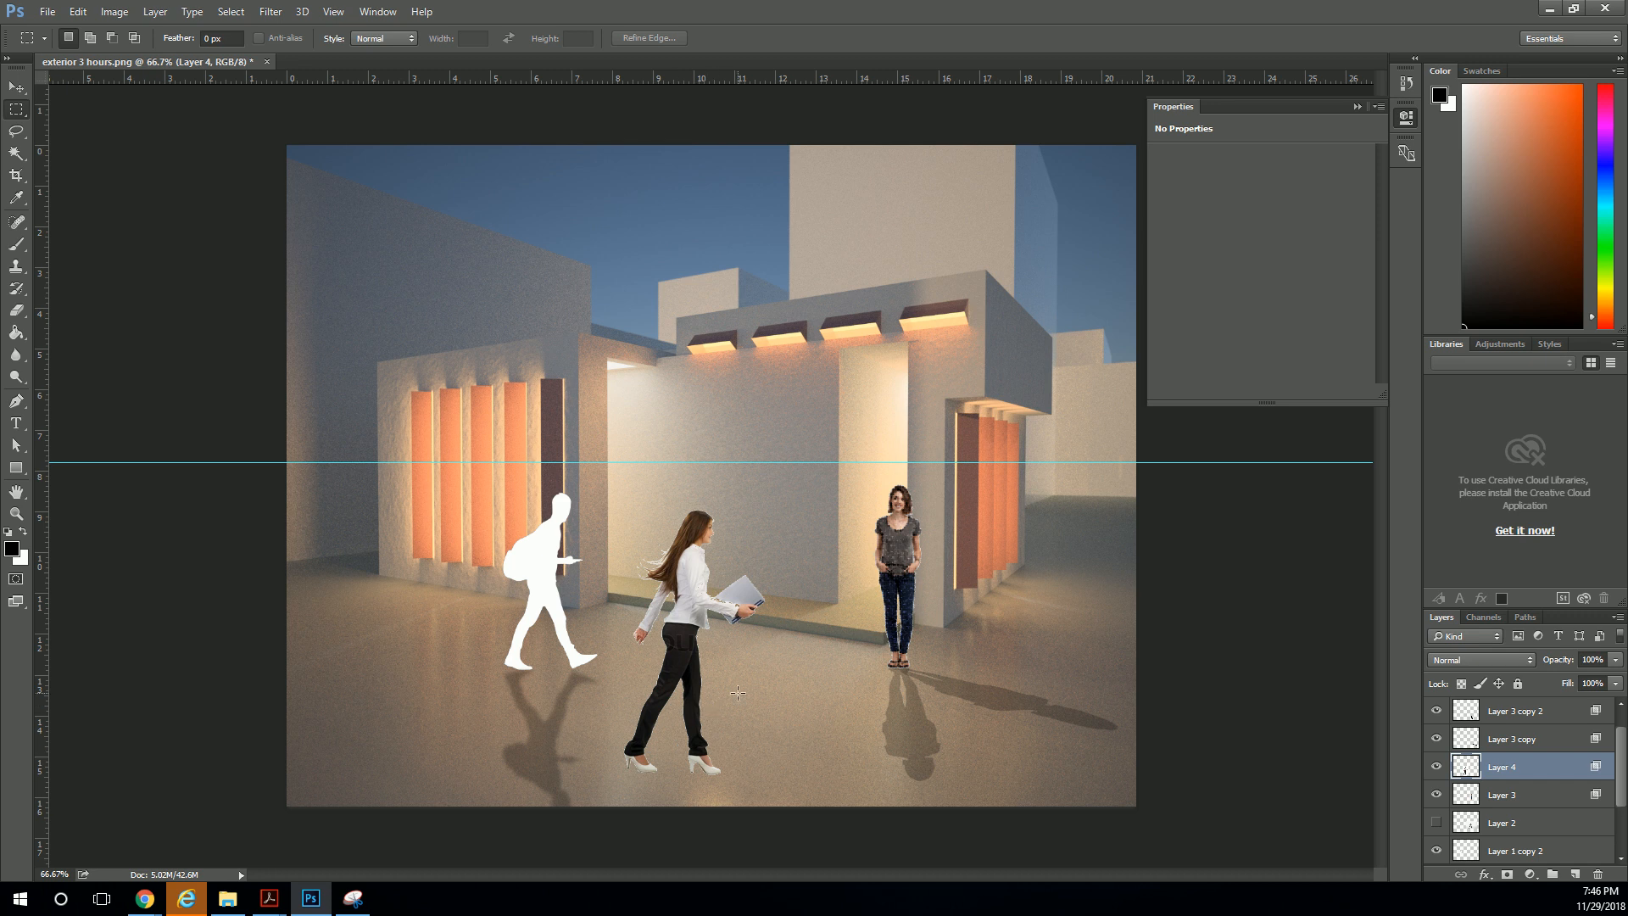
Try a Motion Blur with increased distance on the woman, then cancel it.
left_click(269, 11)
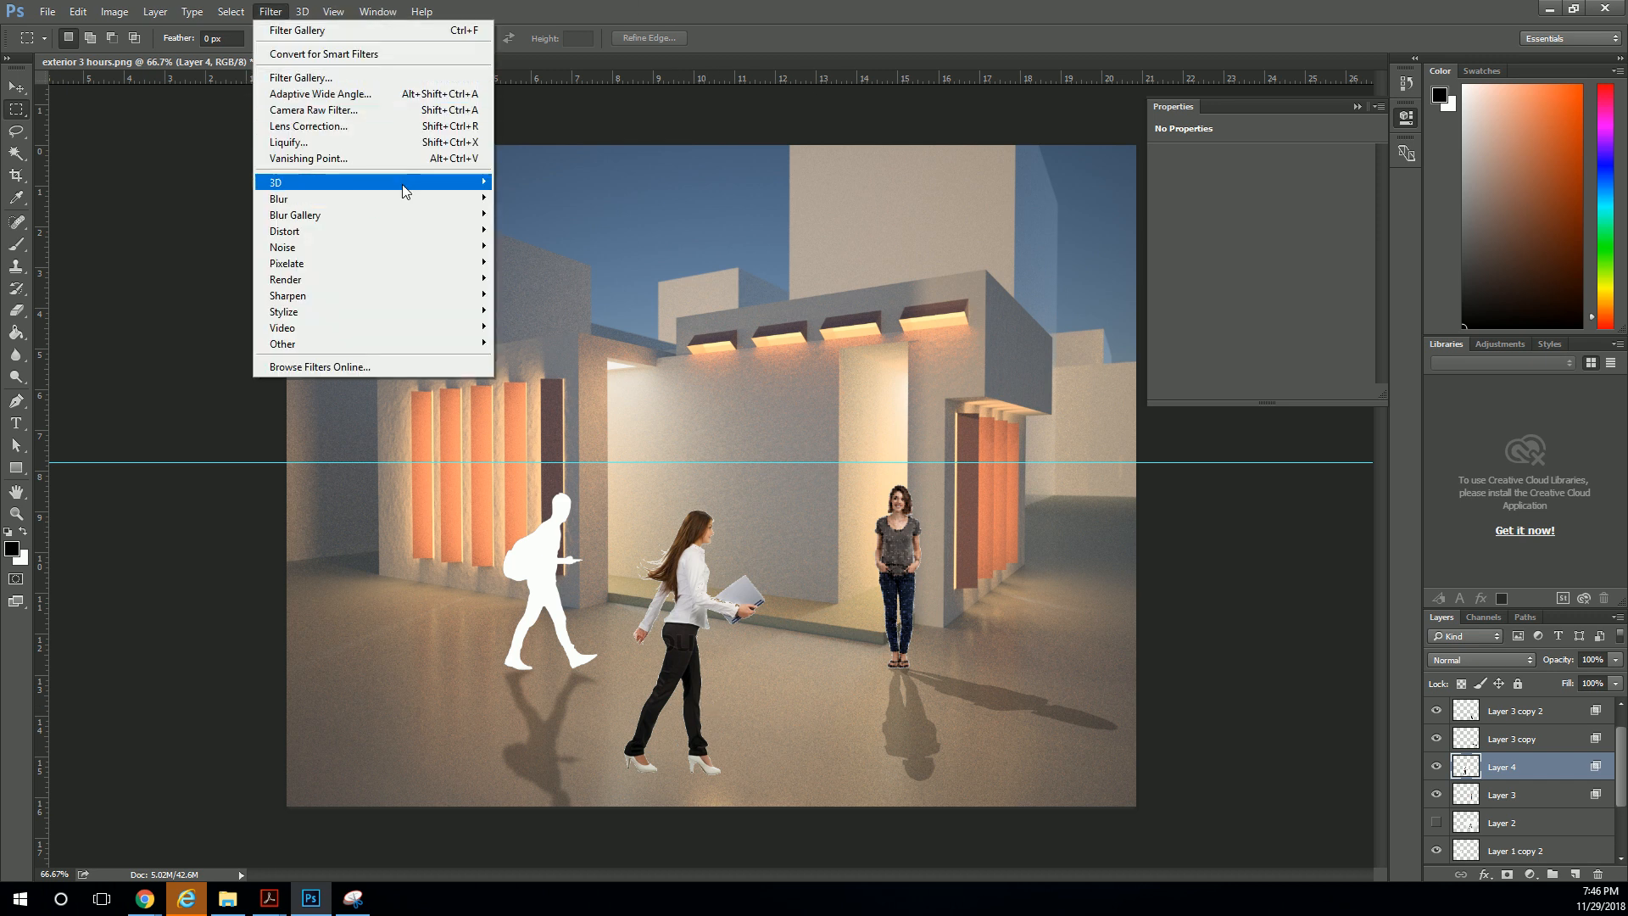
mouse_move(291, 198)
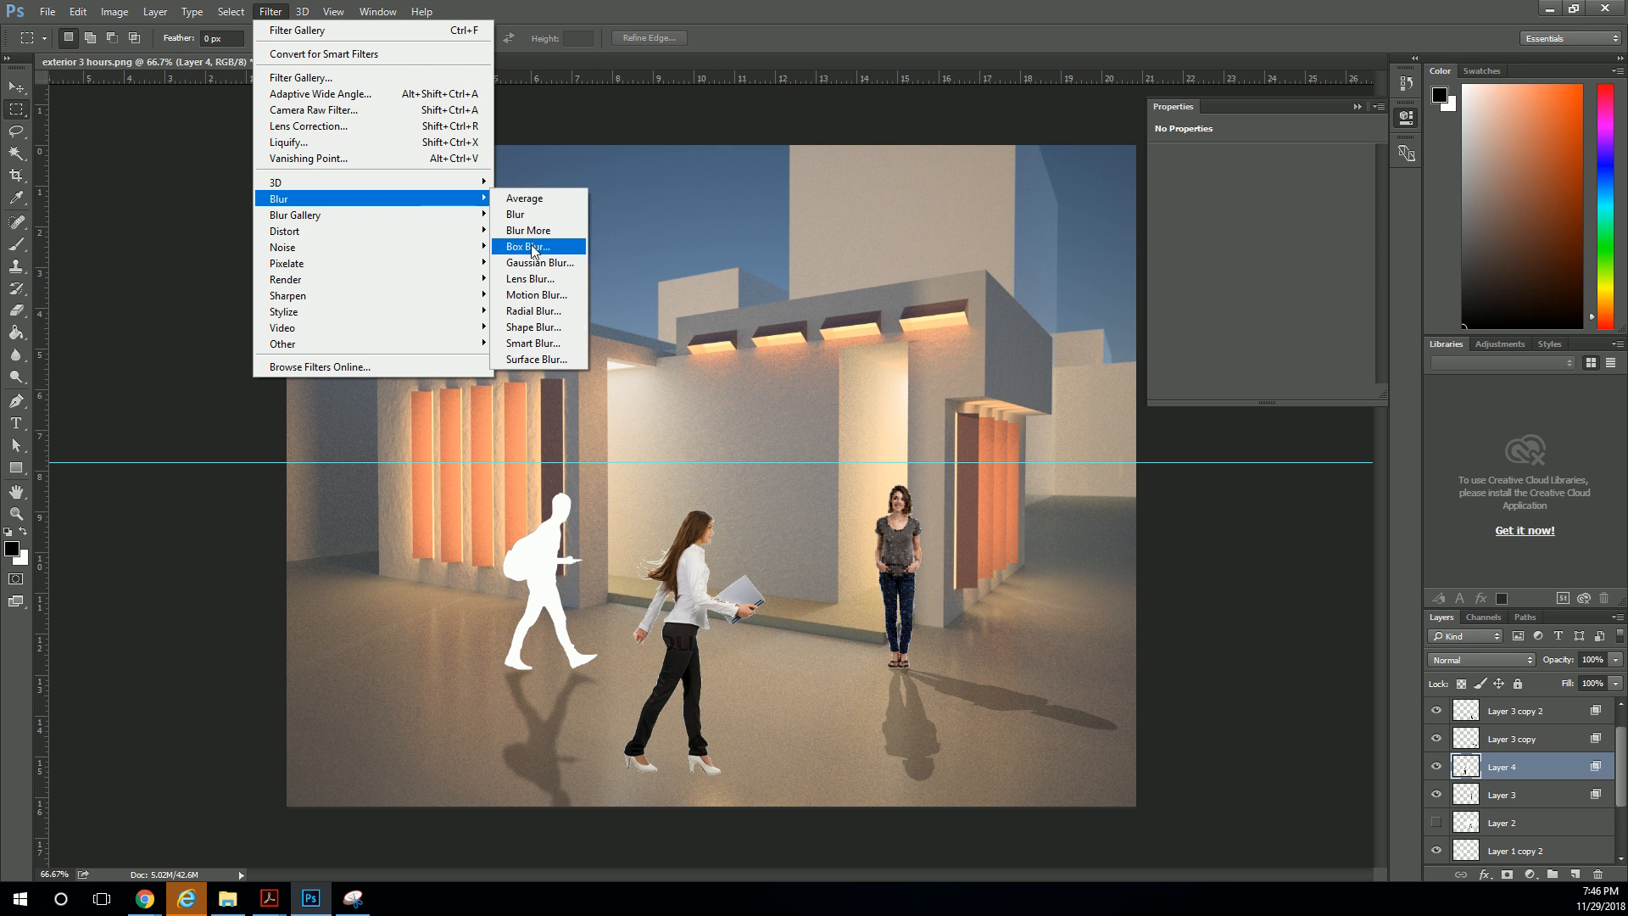
left_click(537, 295)
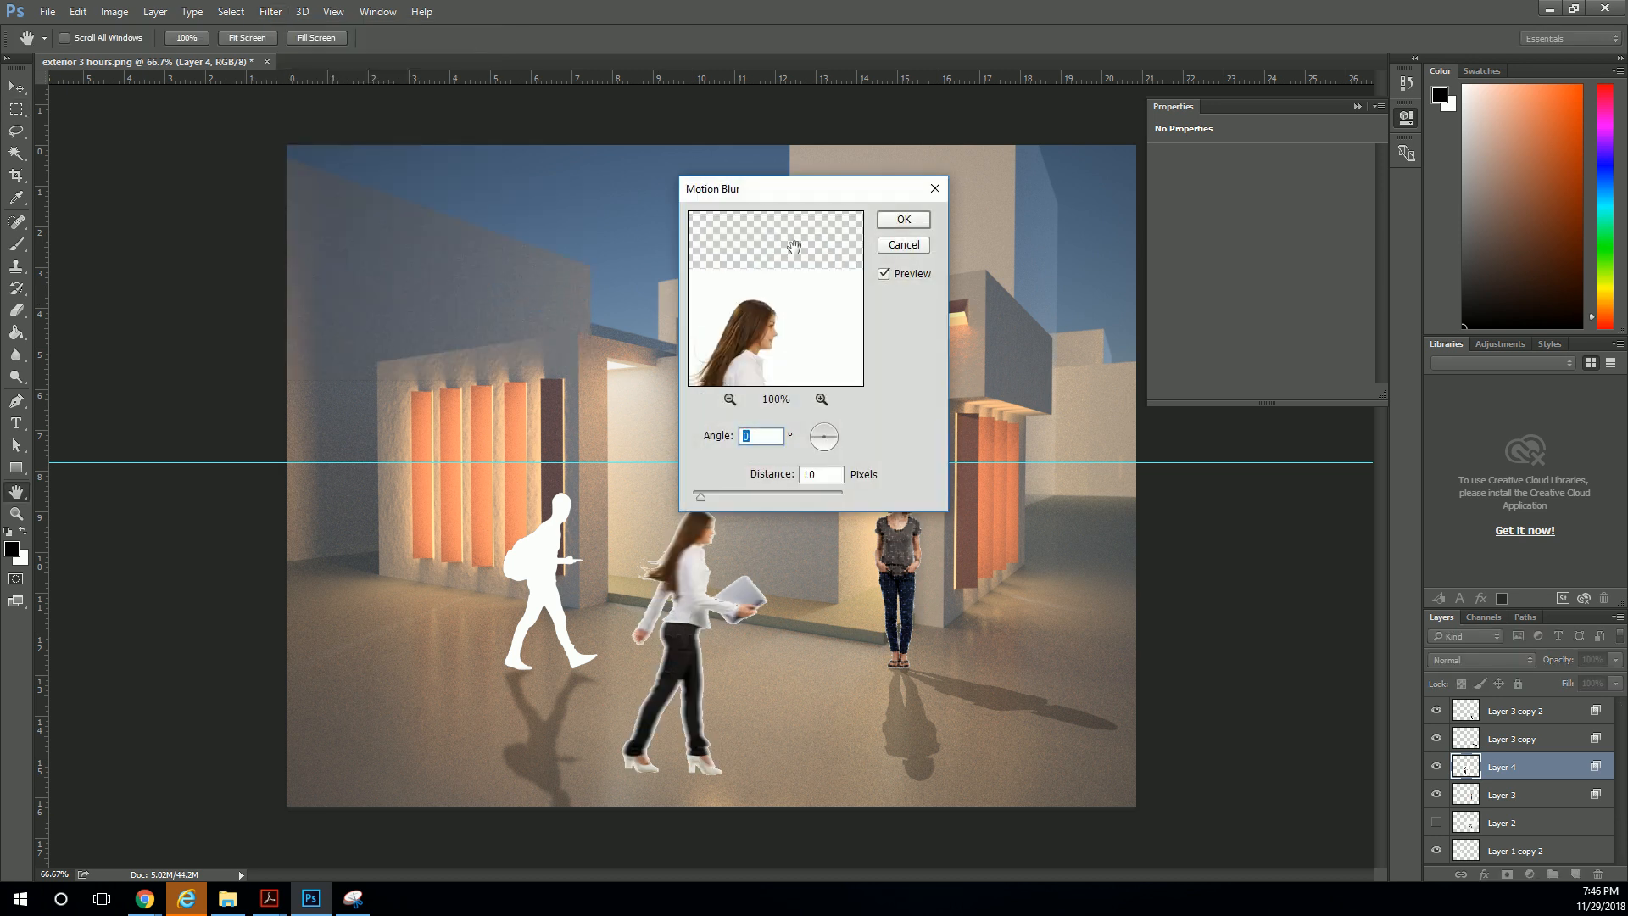
left_click_drag(795, 246, 785, 273)
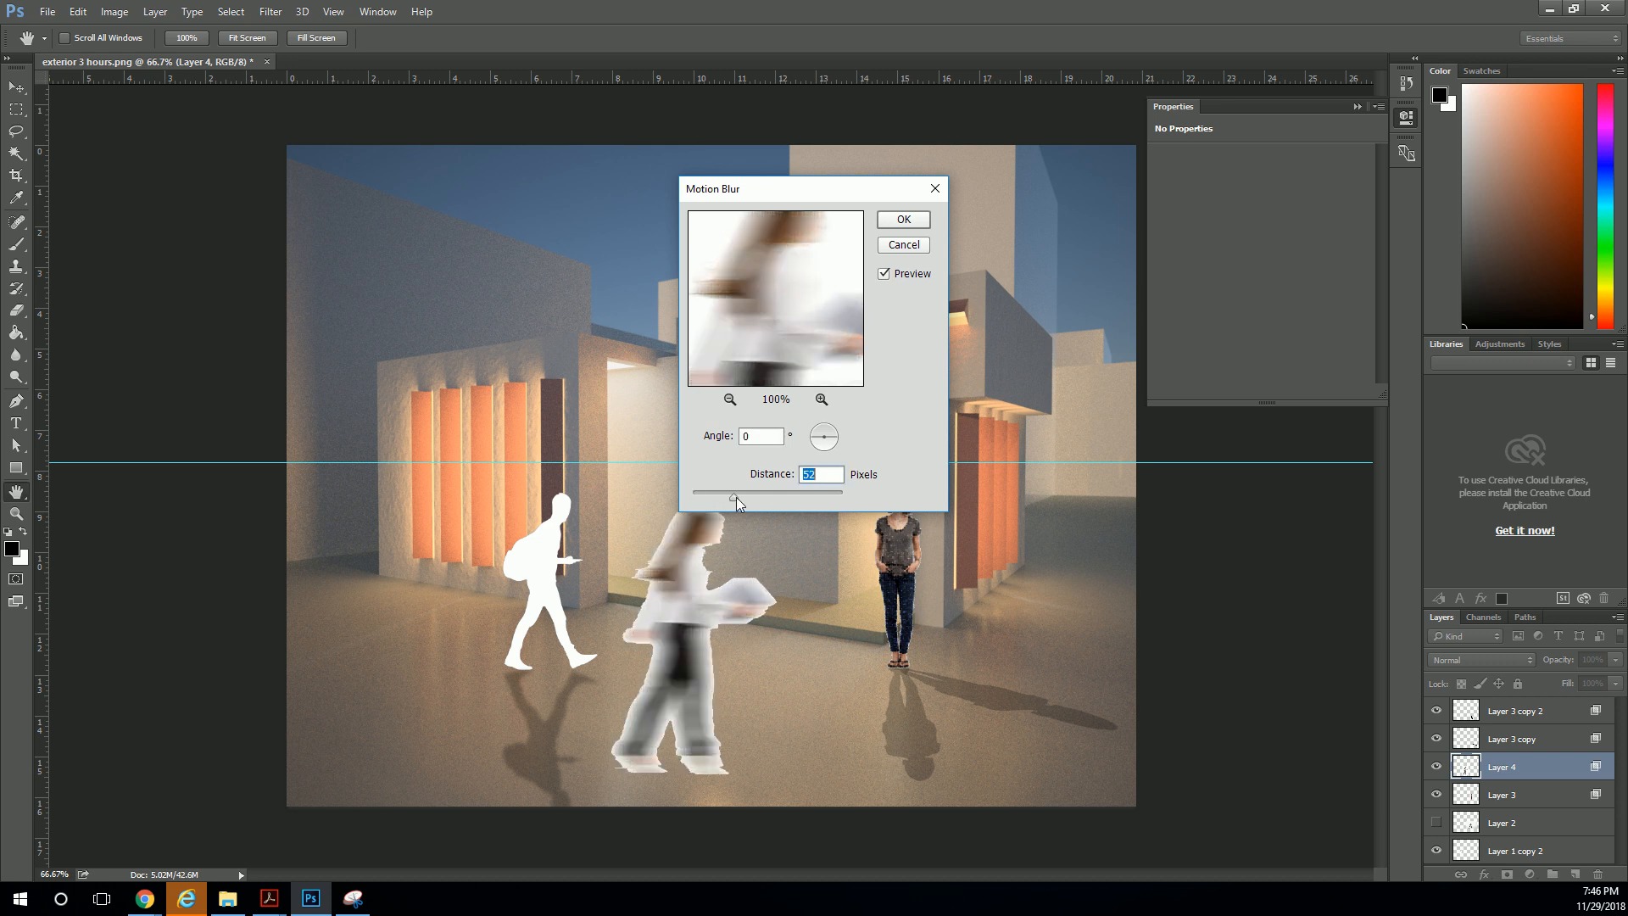
left_click(901, 244)
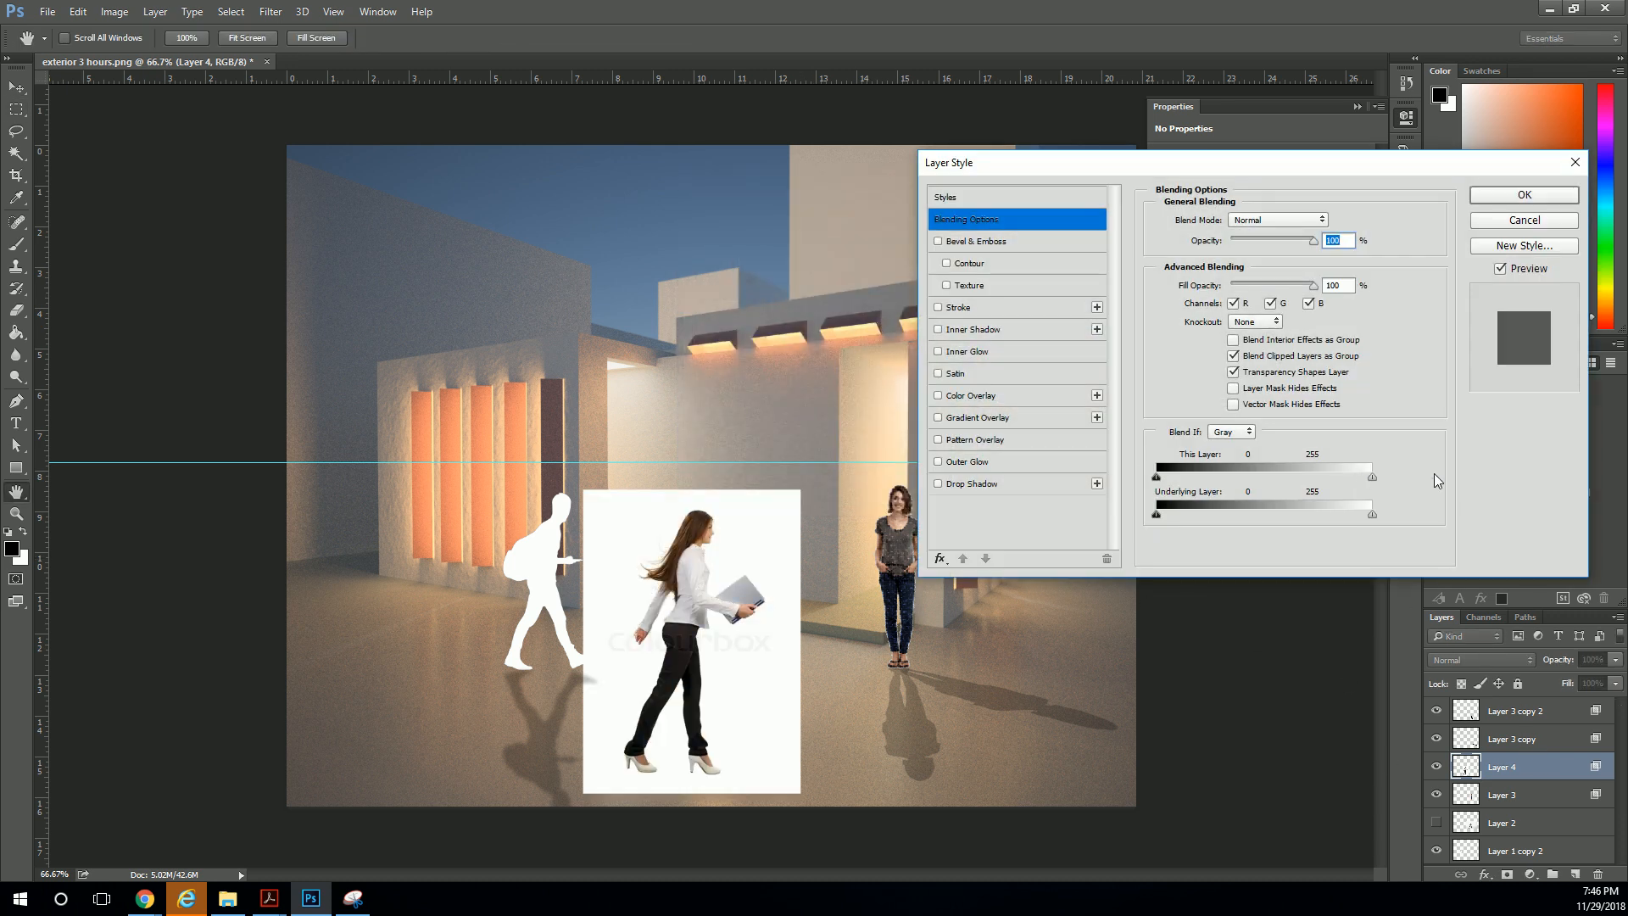
Confirm the Layer 4 blending options to blend out the white background.
left_click(1522, 219)
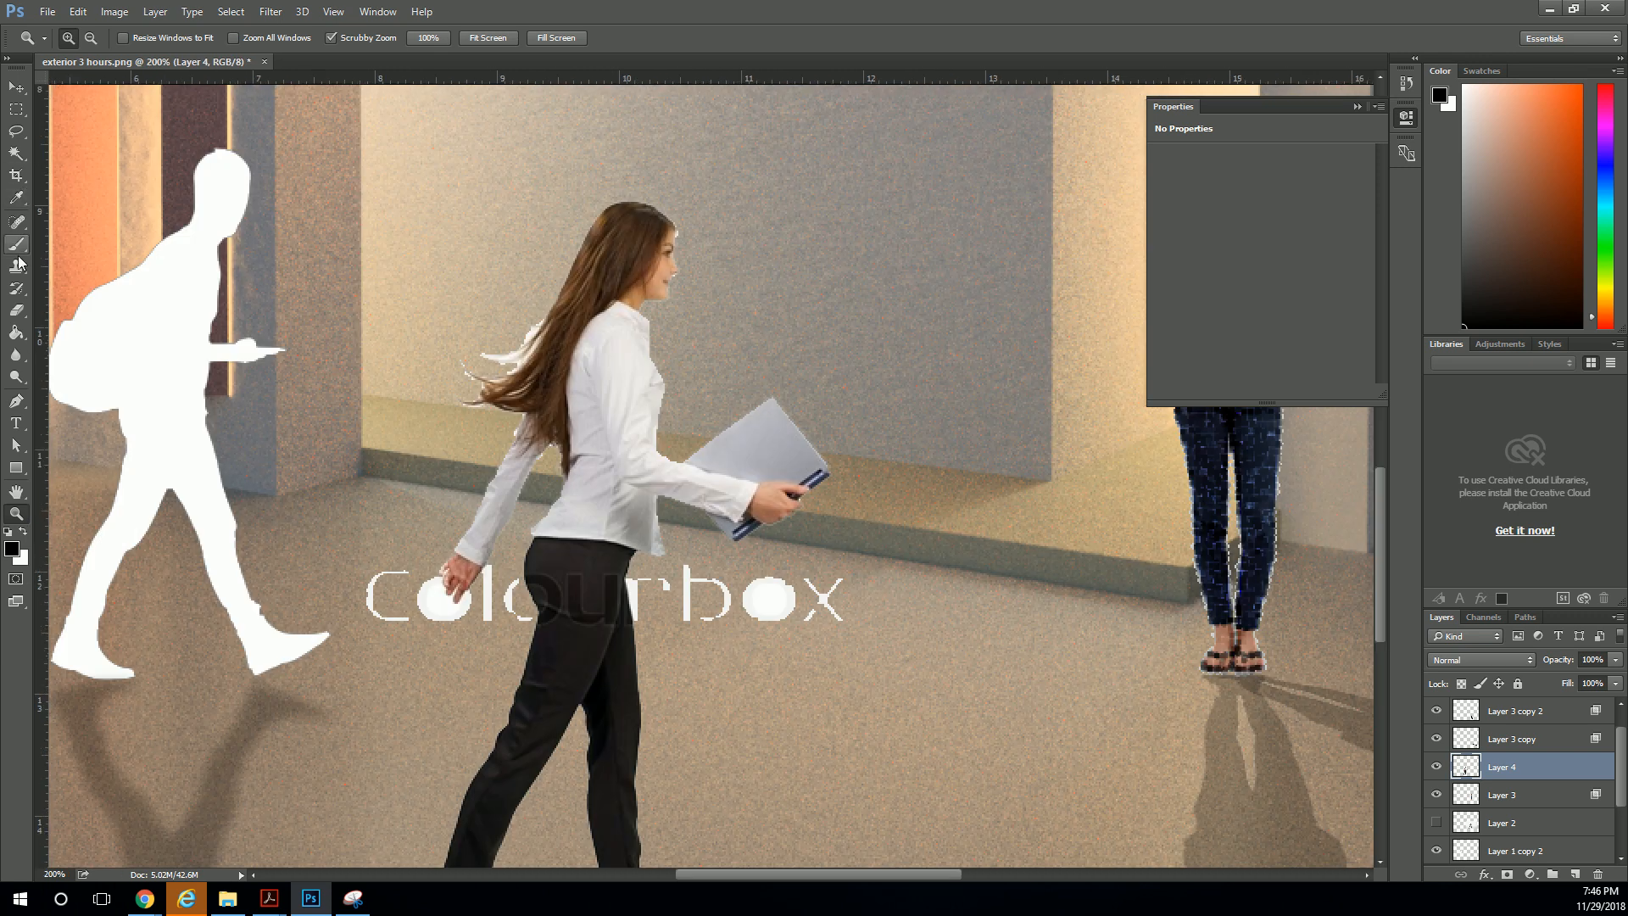
Erase the colourbox watermark letters across the walking woman with the Eraser tool.
left_click(17, 244)
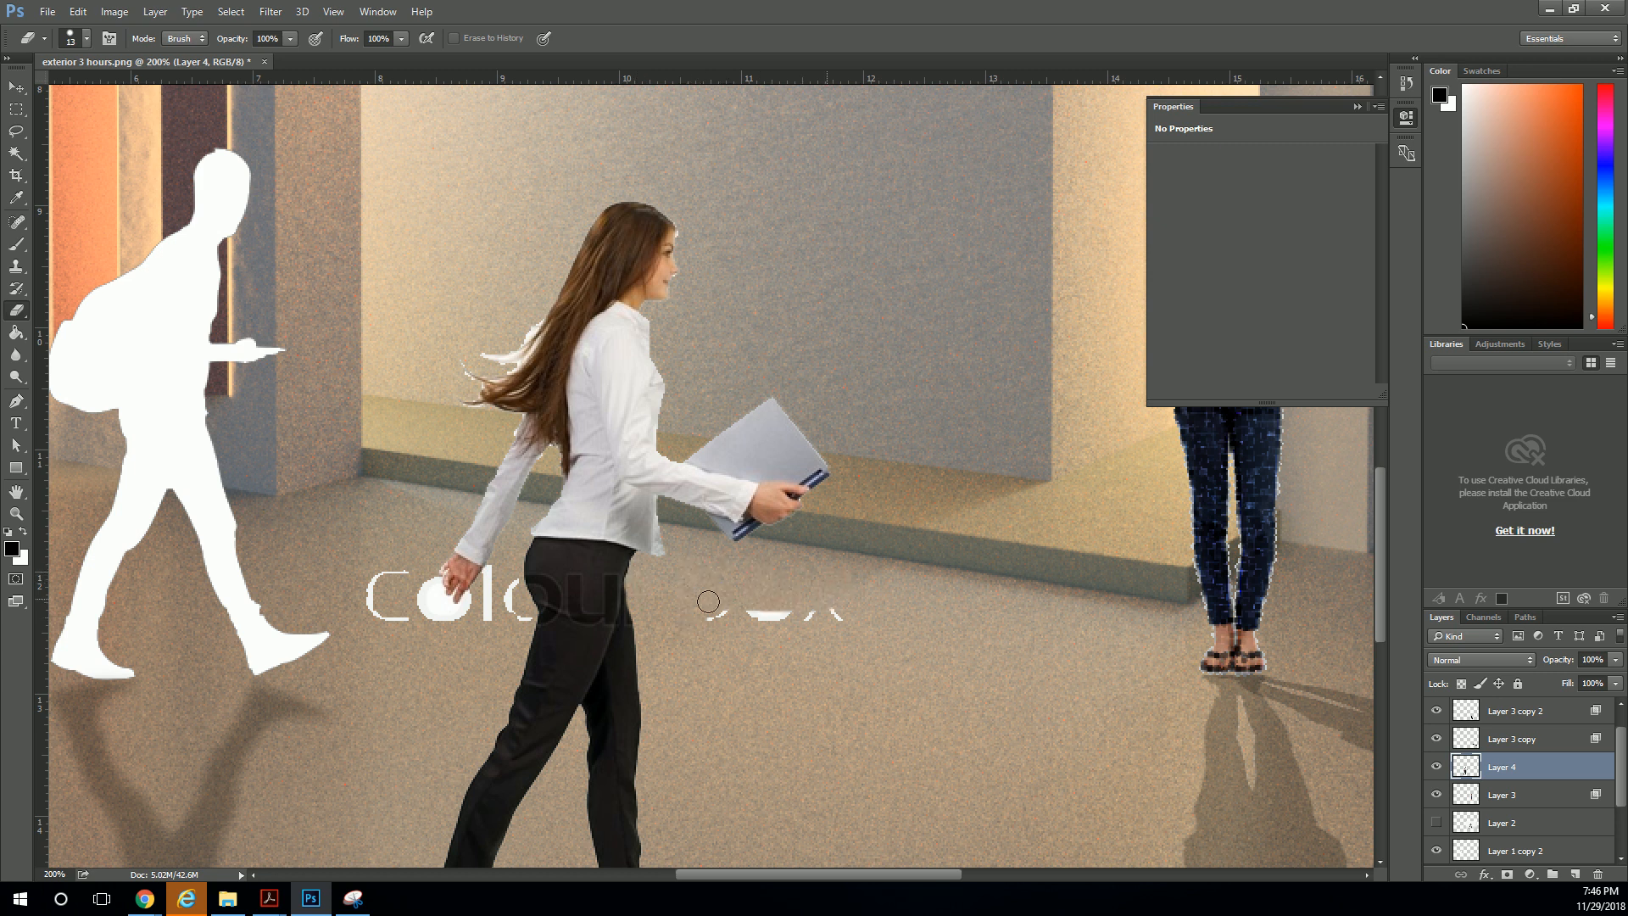
left_click_drag(706, 602, 522, 622)
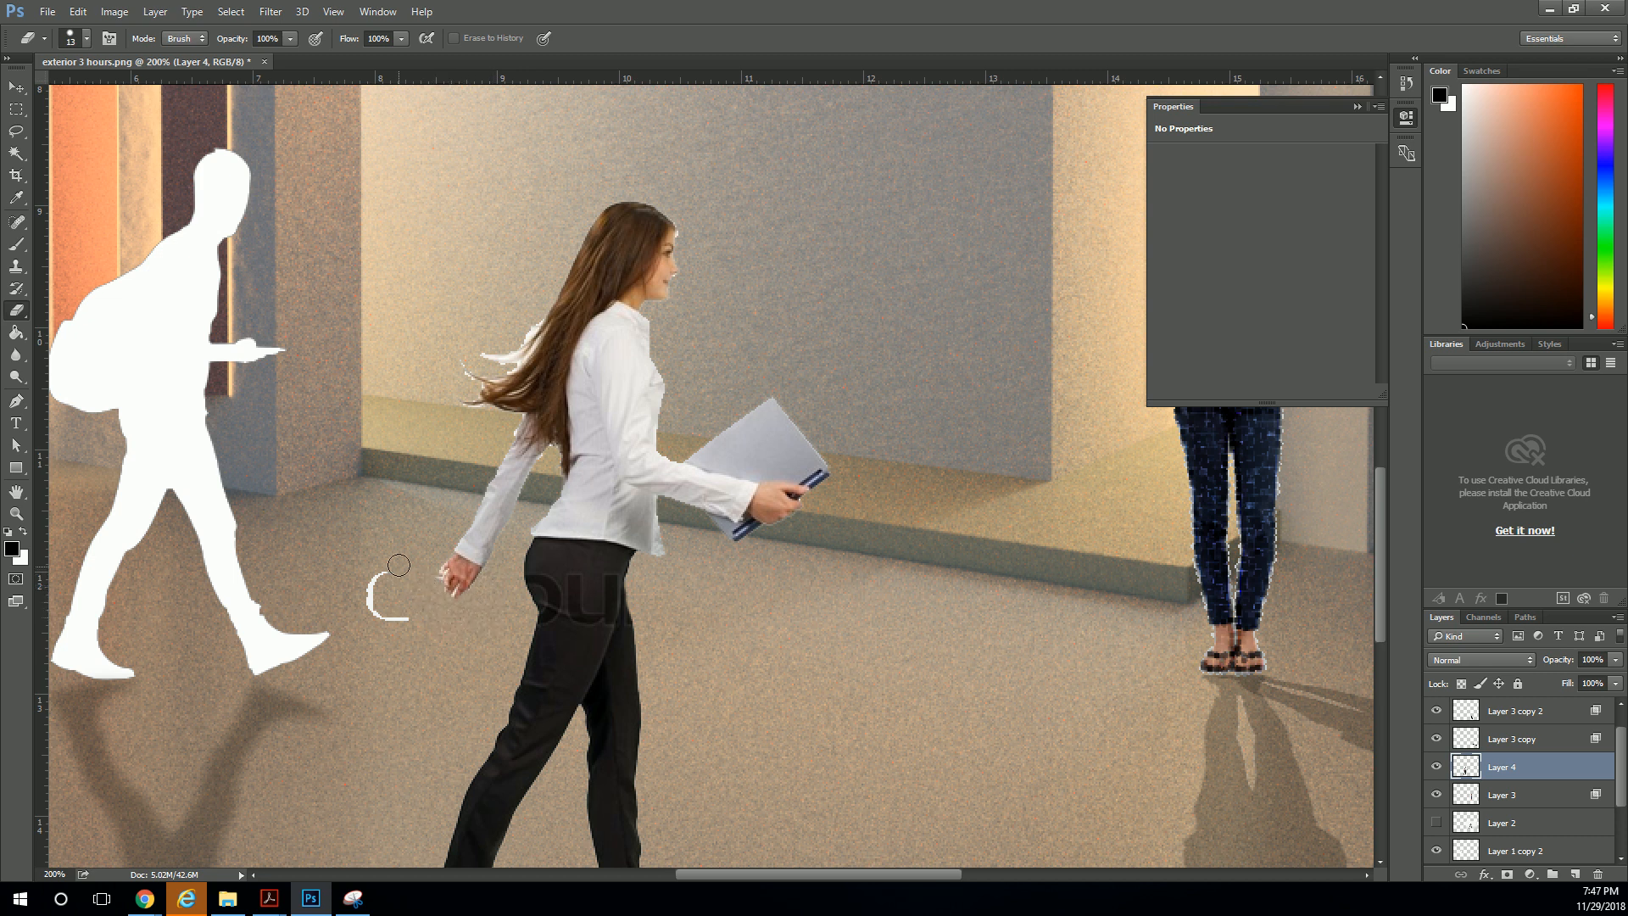
mouse_move(420, 602)
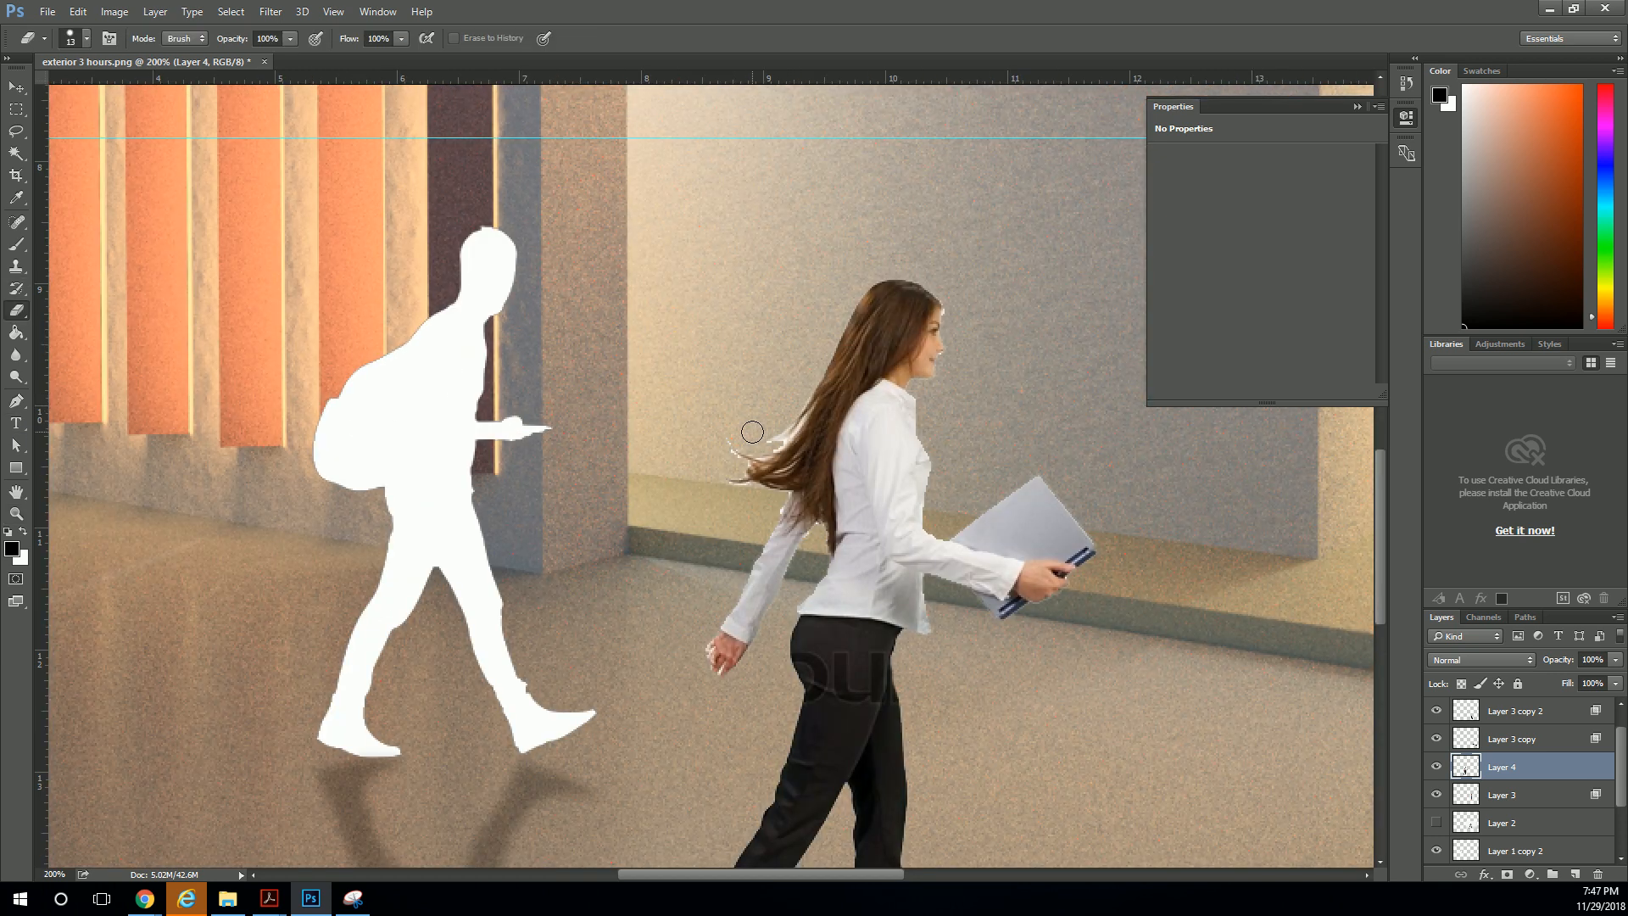
left_click(17, 110)
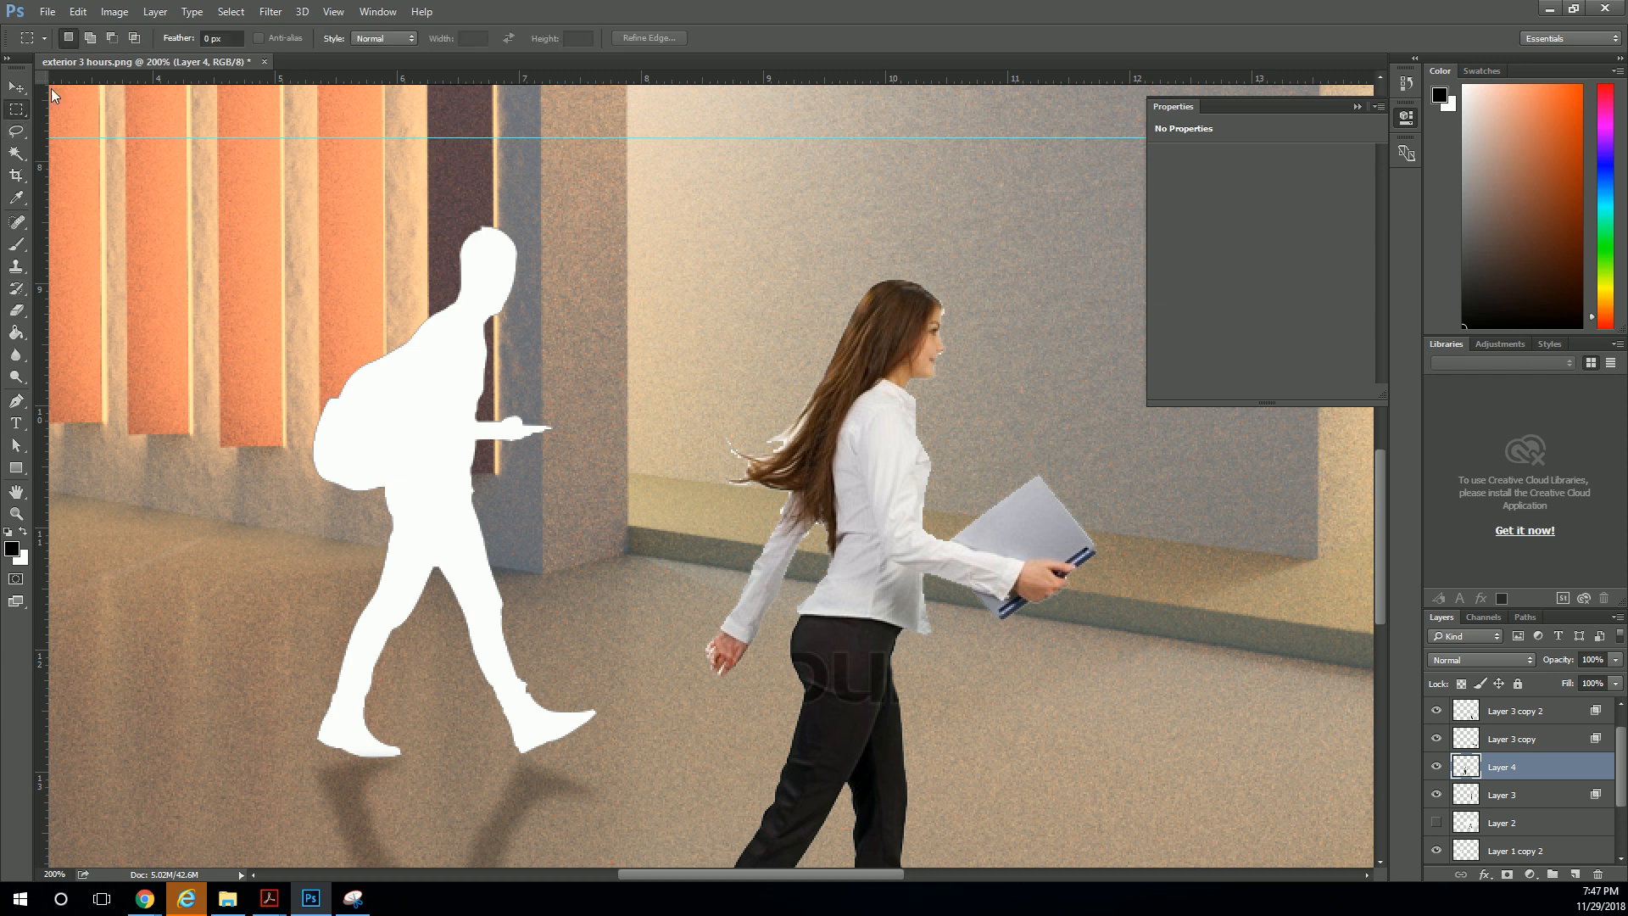
Apply a horizontal Motion Blur (angle 0) to the walking woman.
left_click(270, 11)
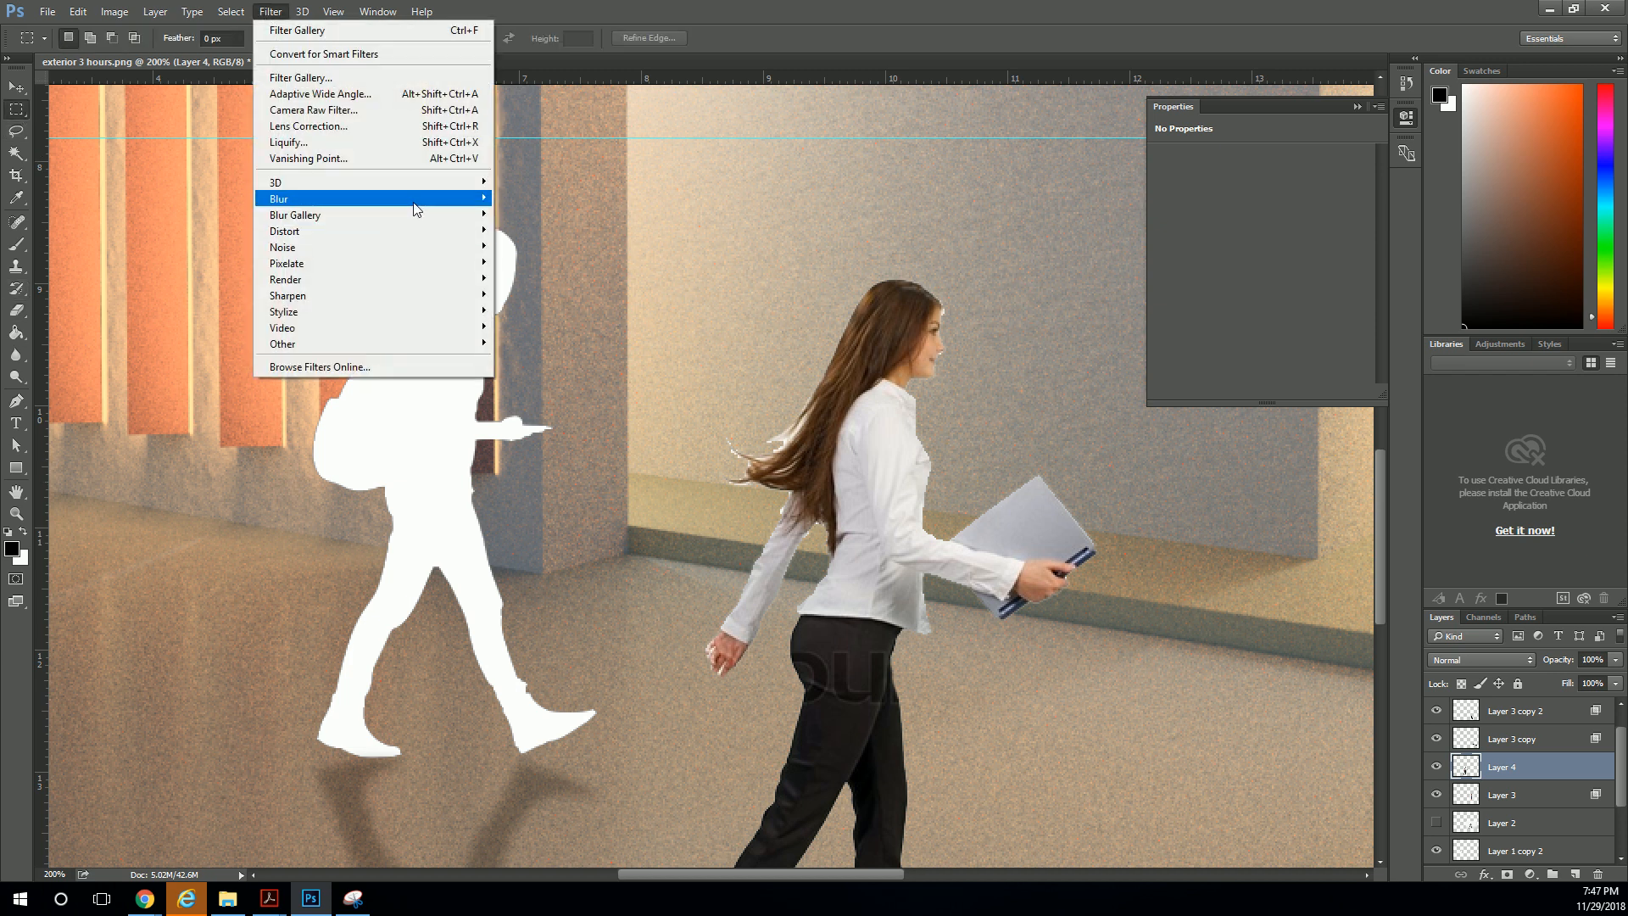
left_click(278, 199)
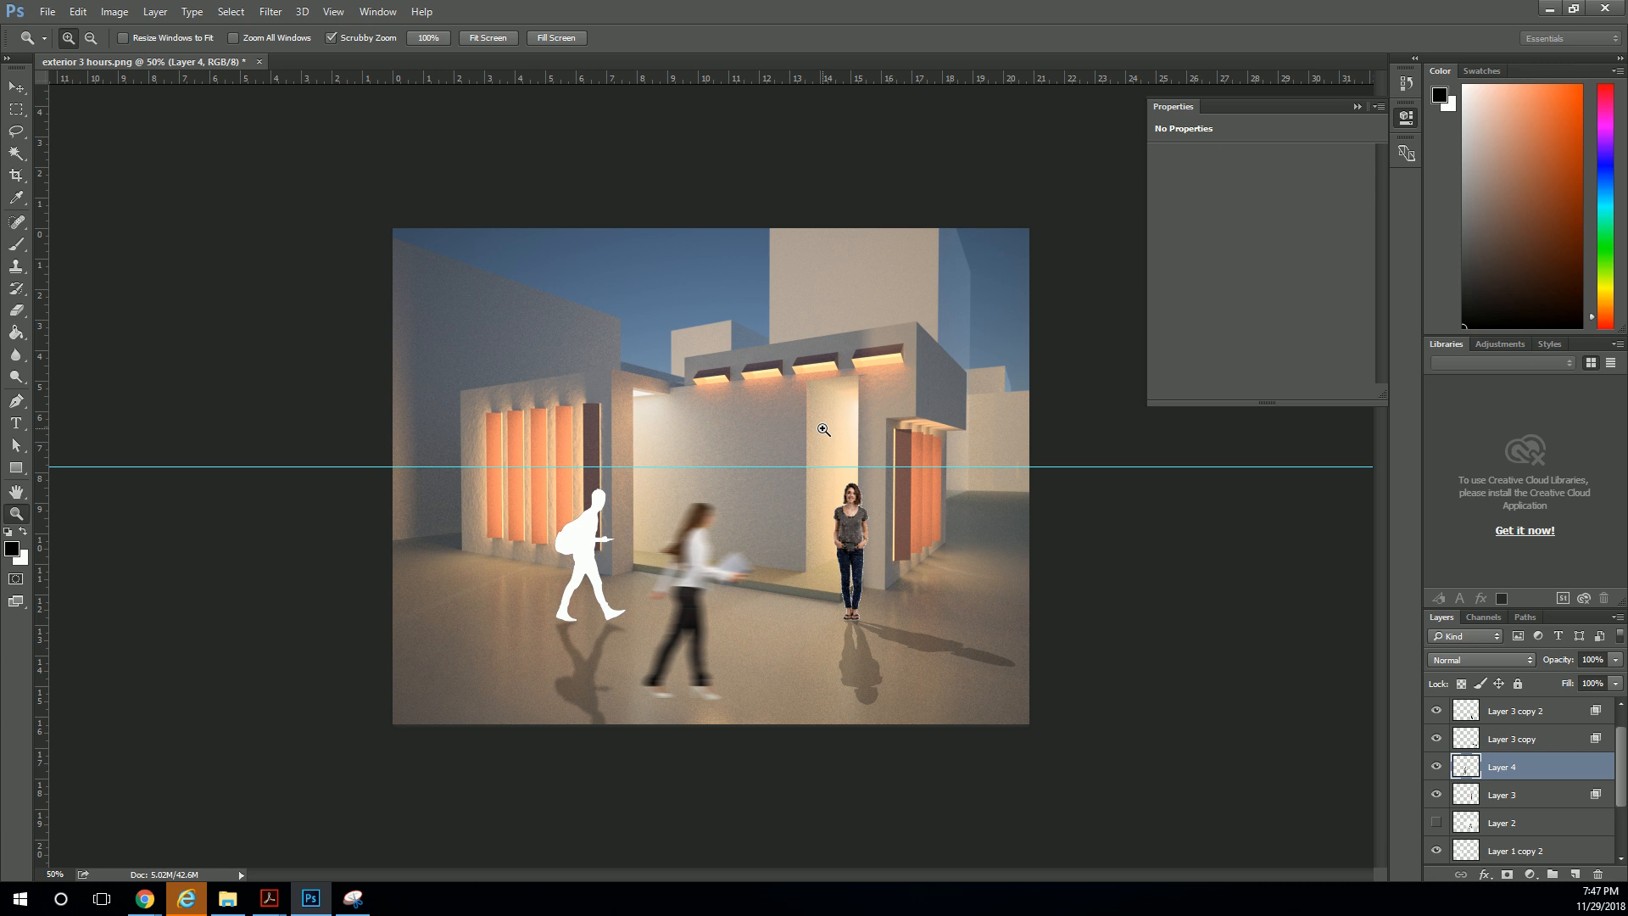
mouse_move(582, 356)
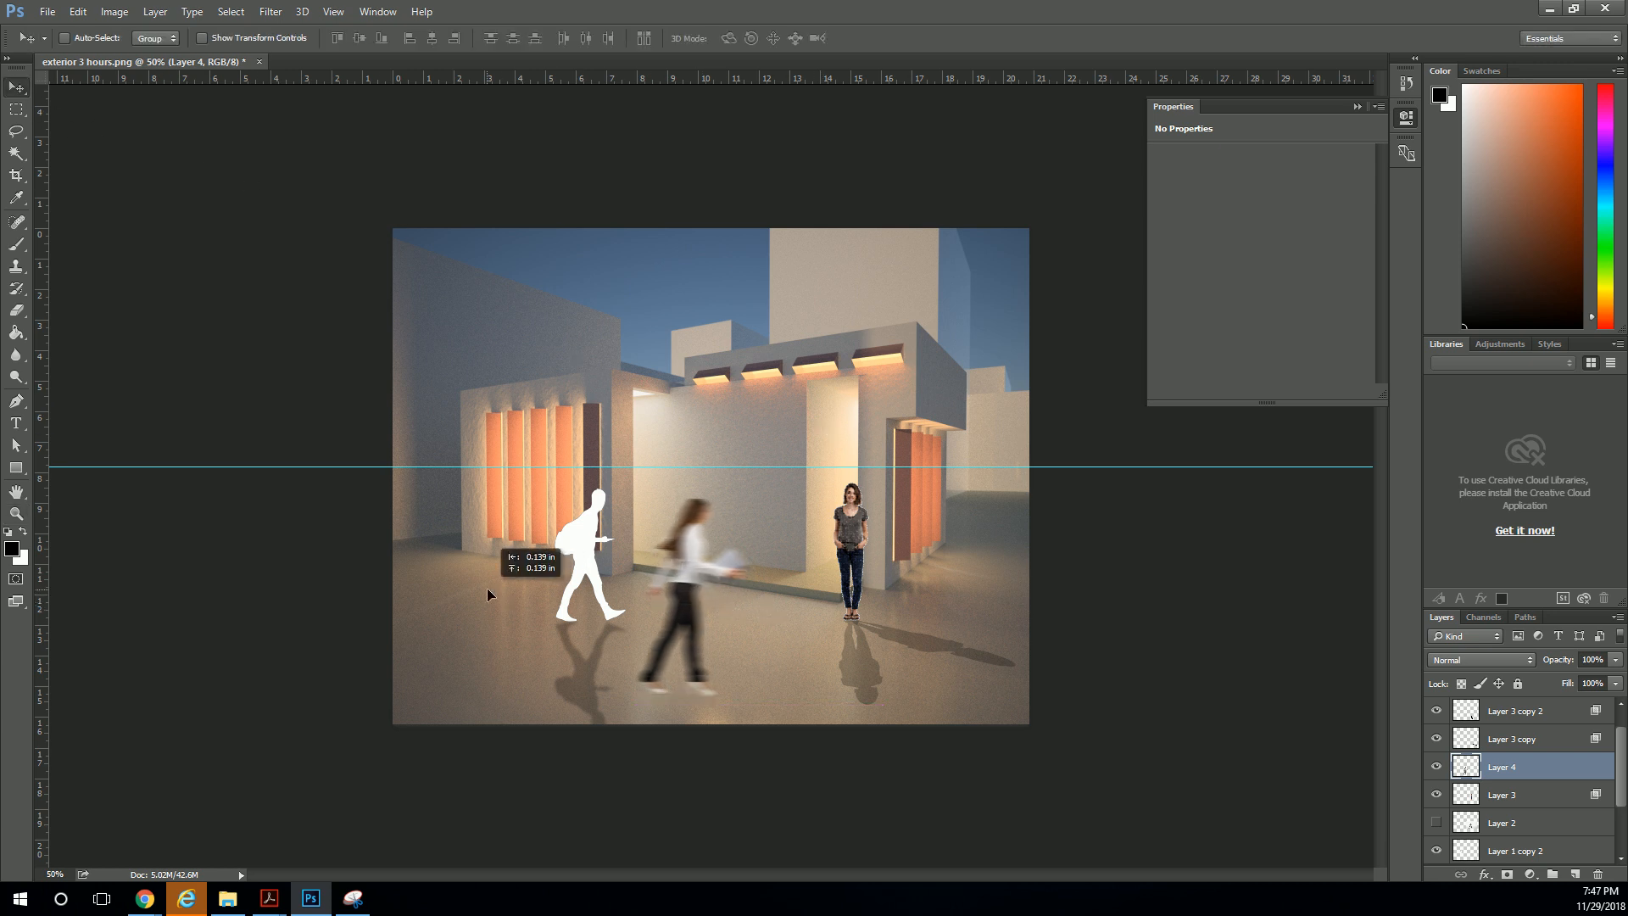
Drag Layer 4's blurred woman left, in front of the white silhouette.
left_click_drag(680, 582, 504, 571)
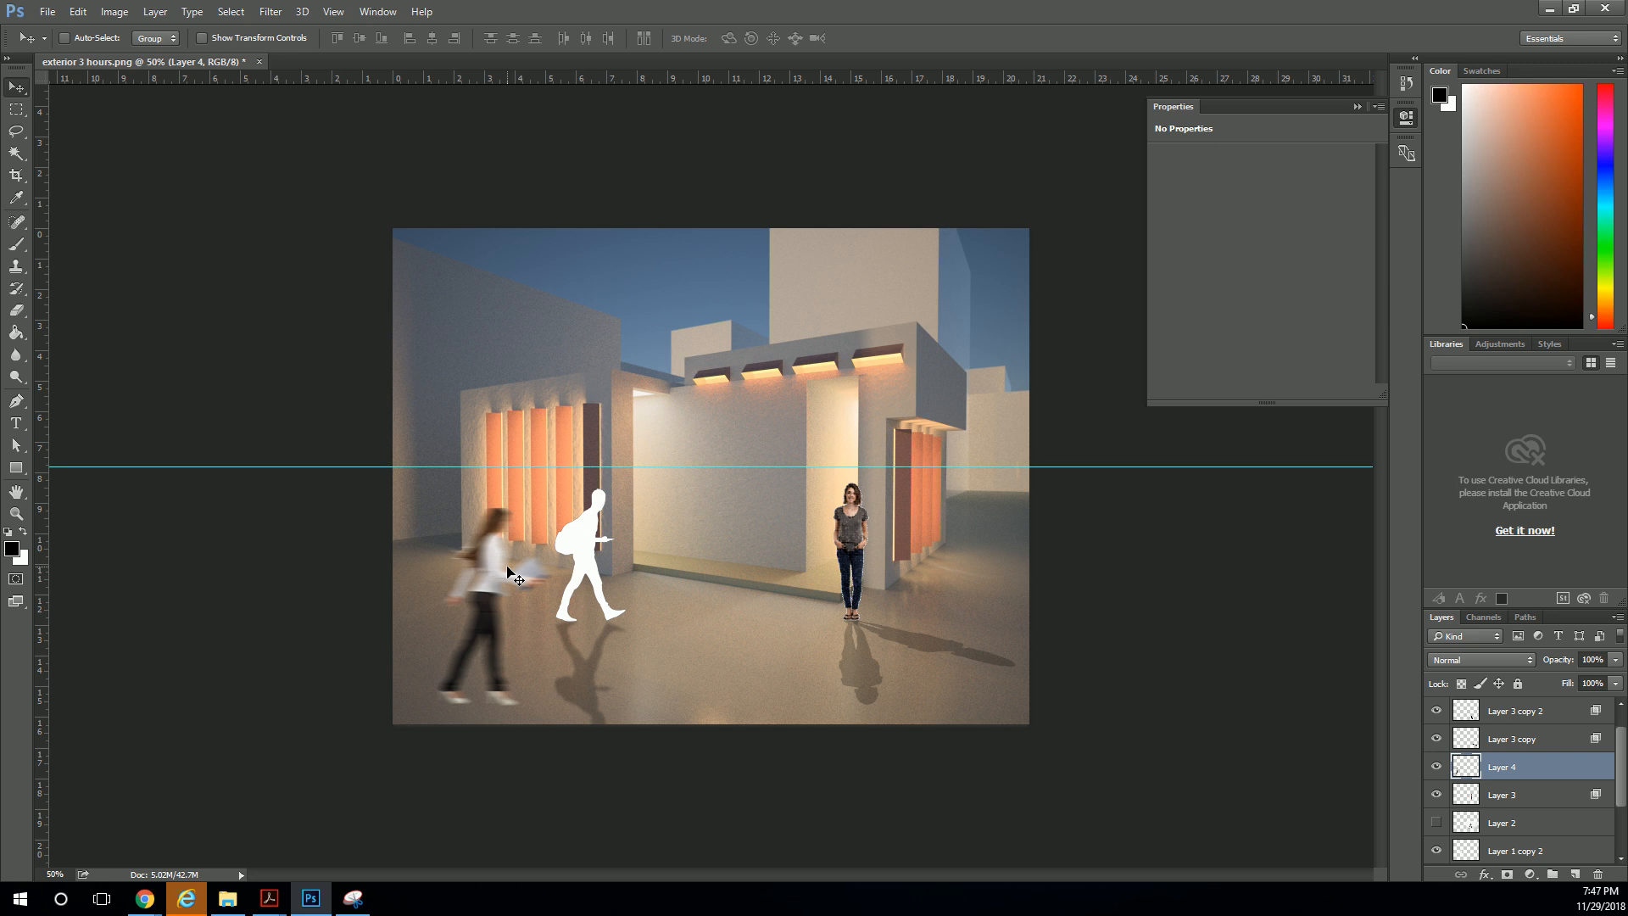
mouse_move(437, 625)
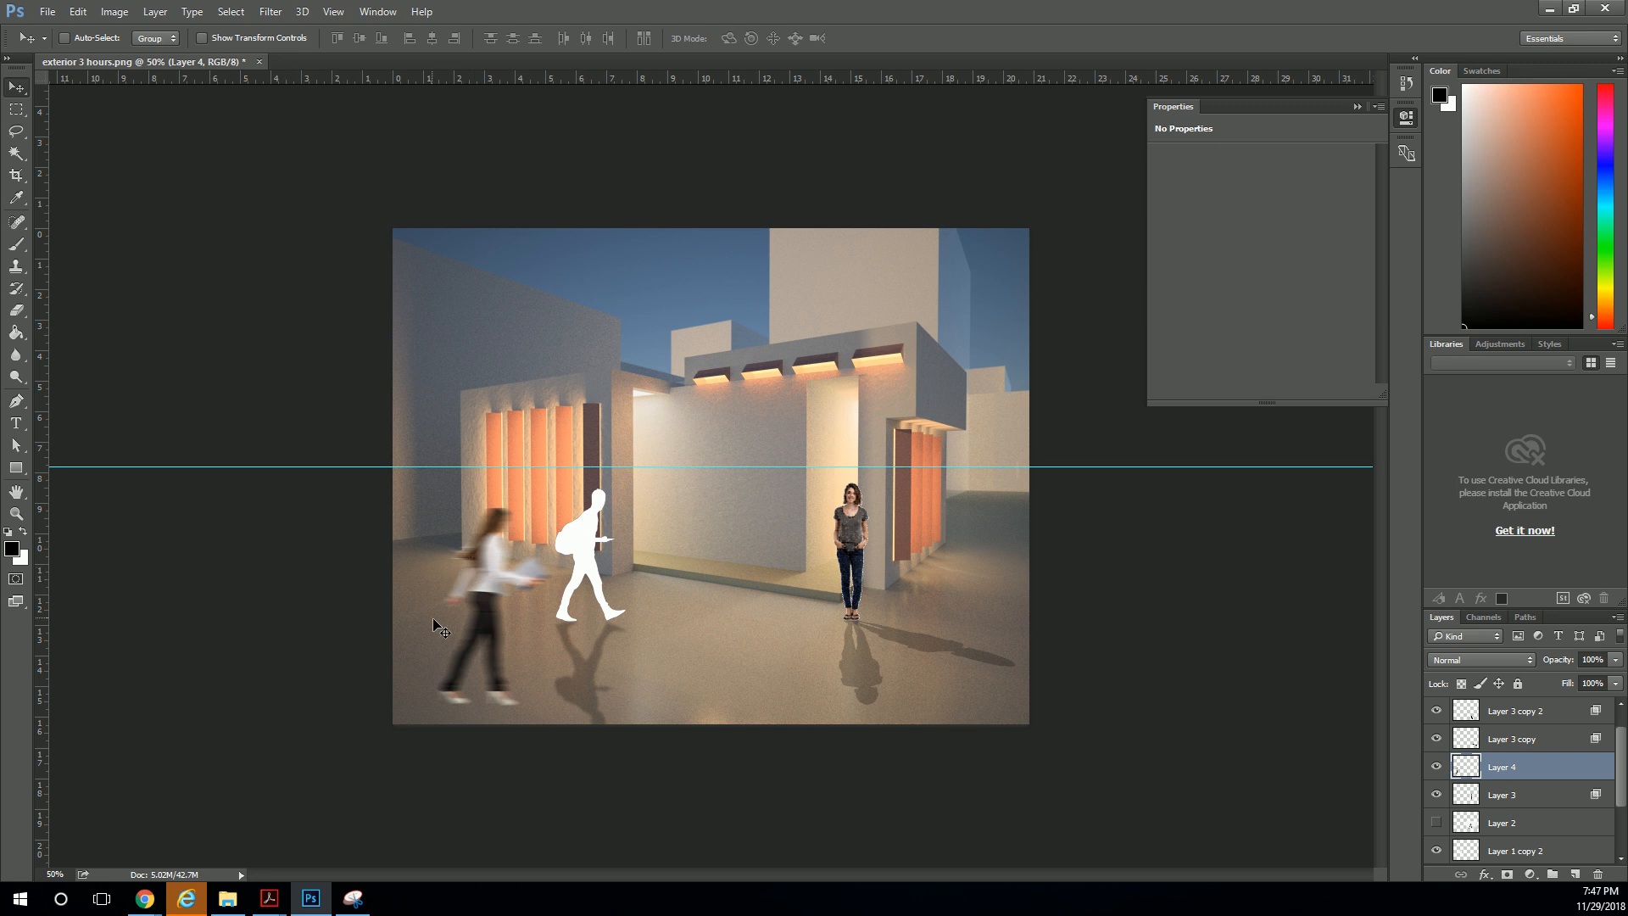
mouse_move(499, 576)
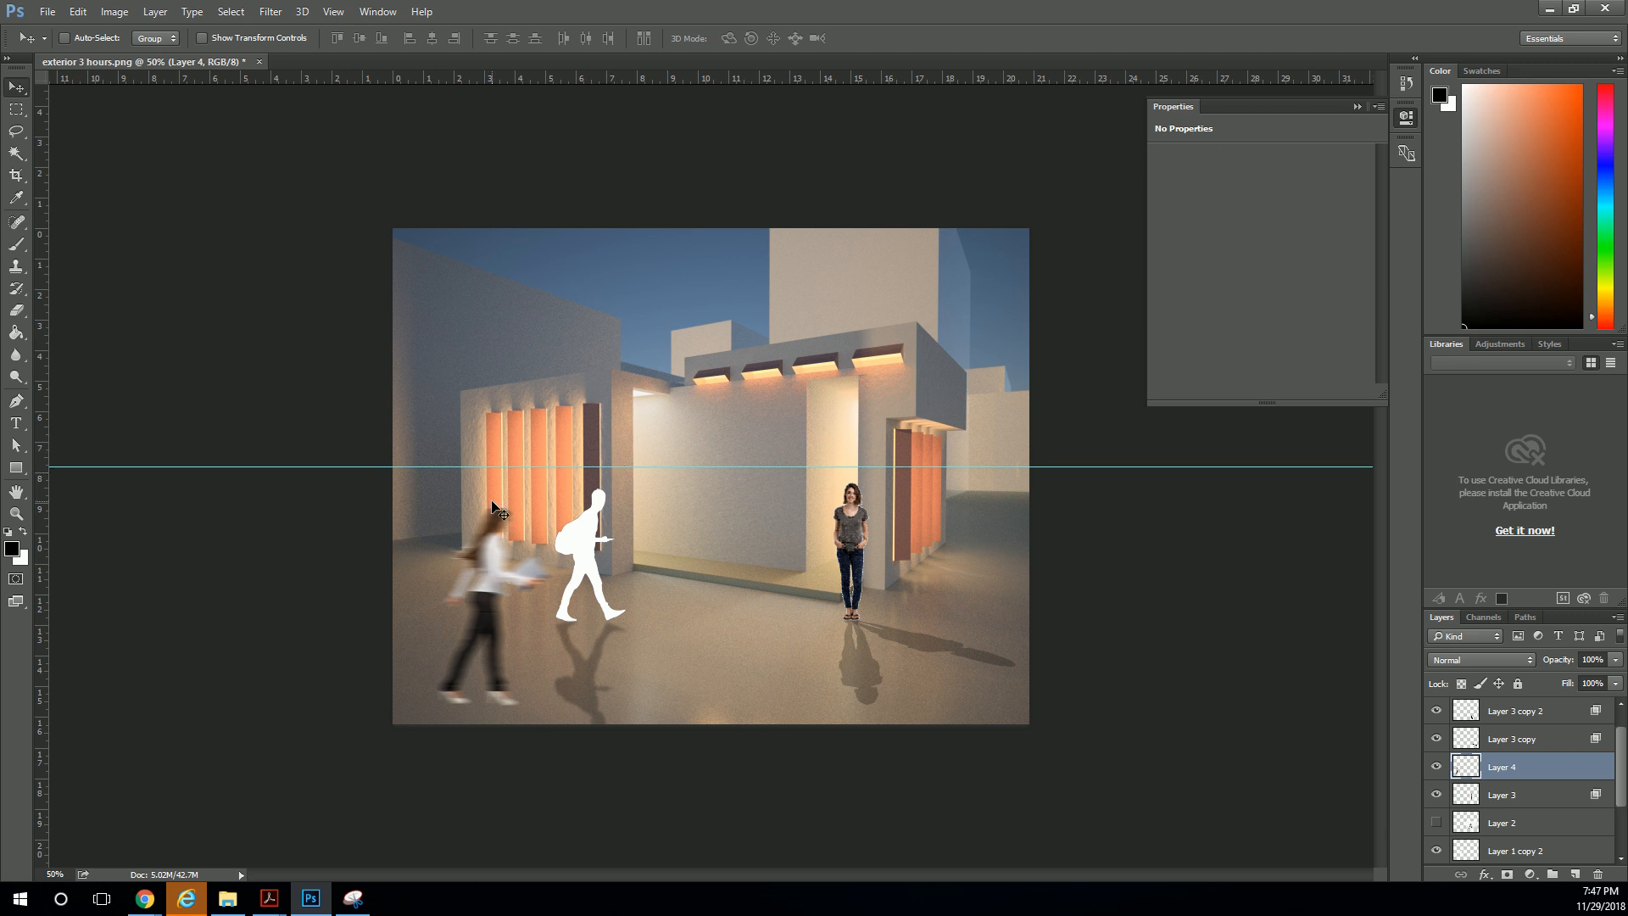
mouse_move(467, 483)
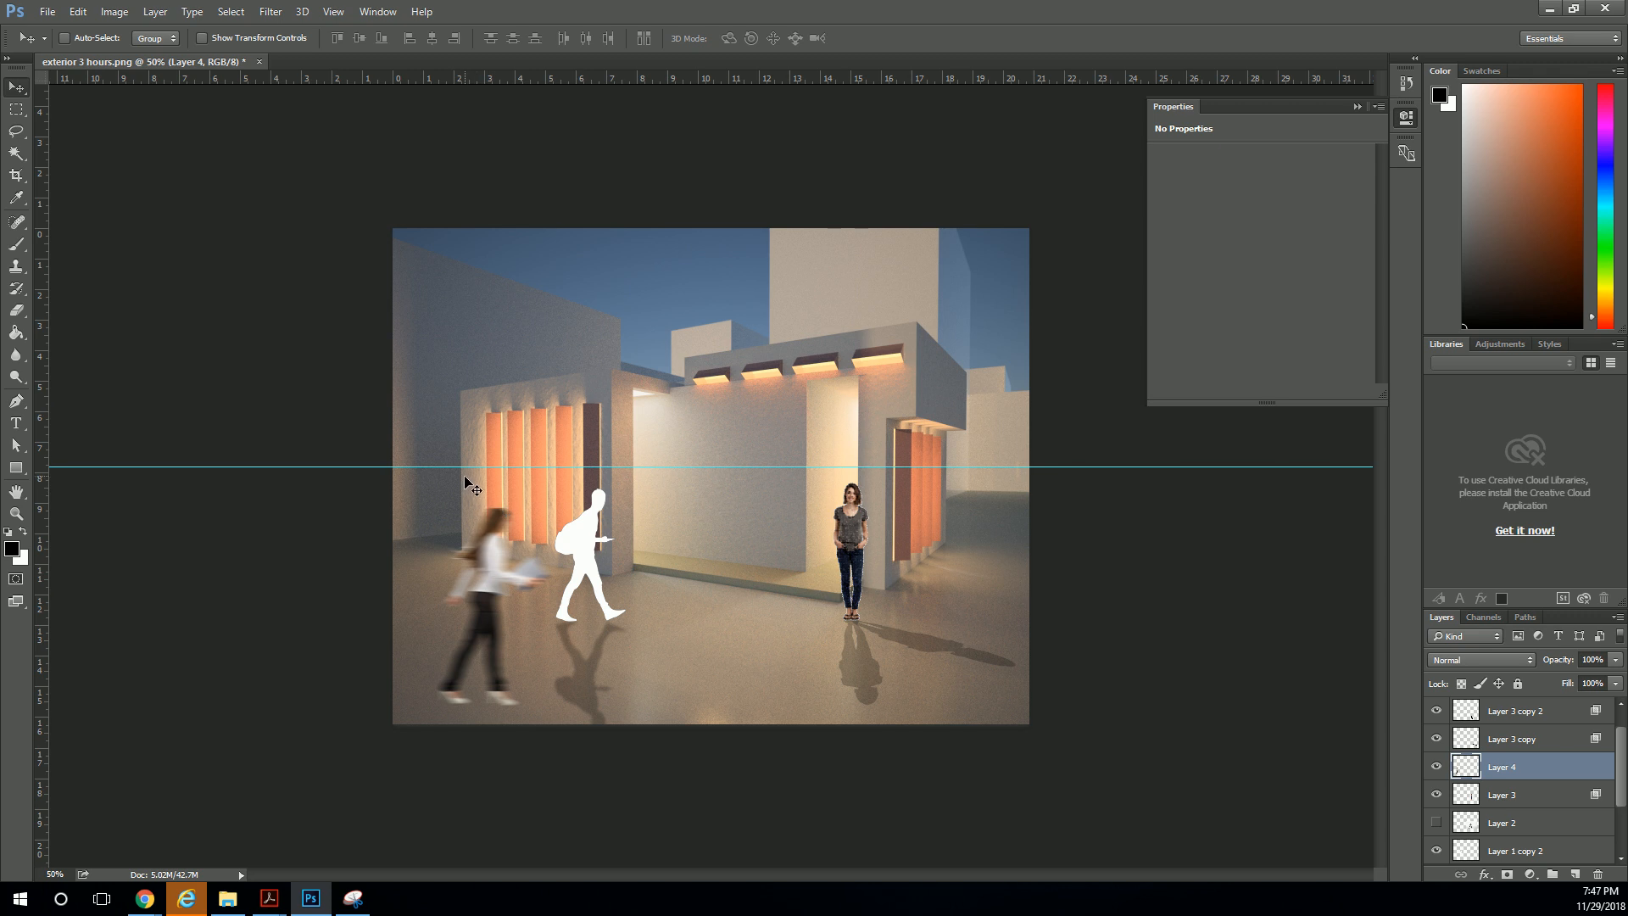